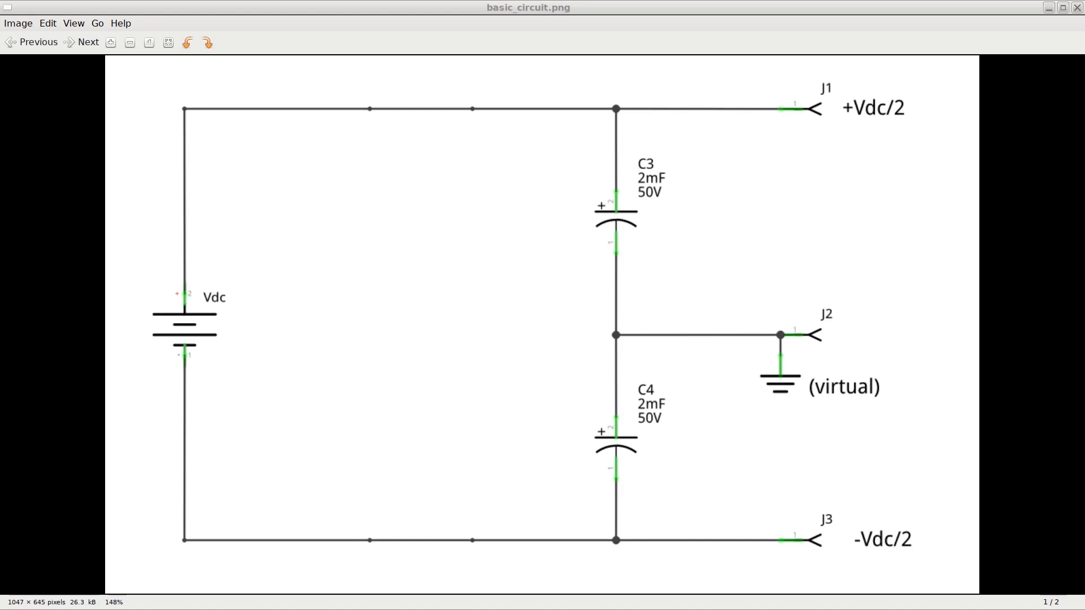
mouse_move(676, 396)
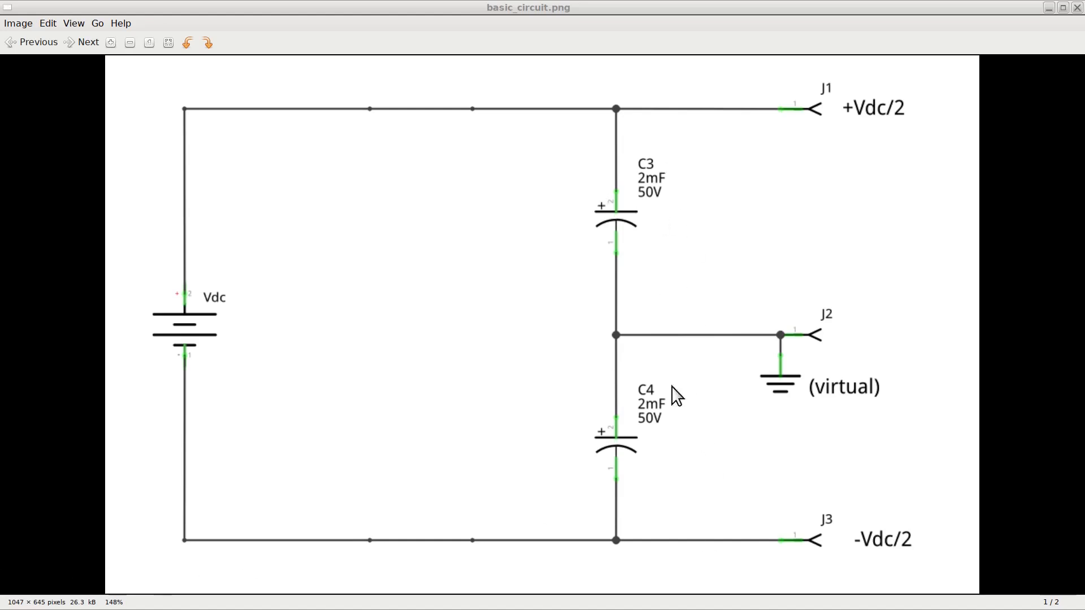
mouse_move(656, 216)
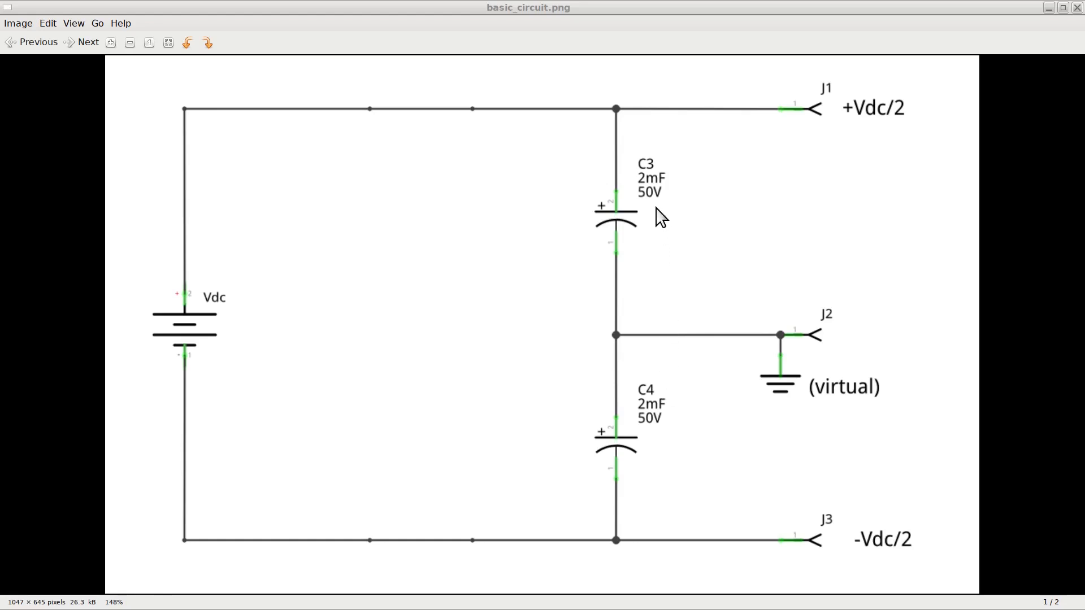
mouse_move(717, 249)
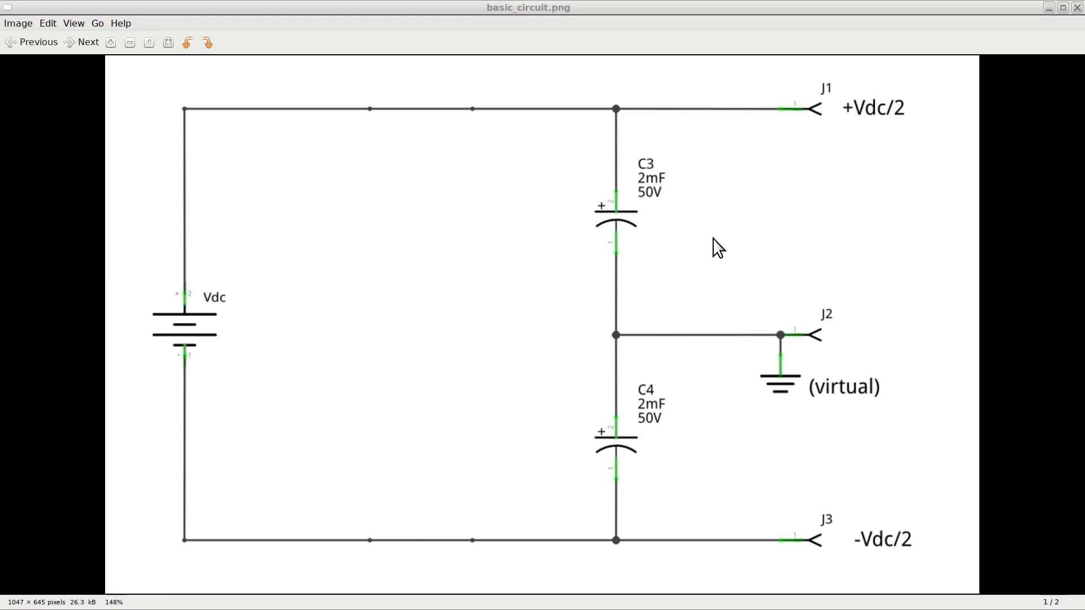
mouse_move(563, 346)
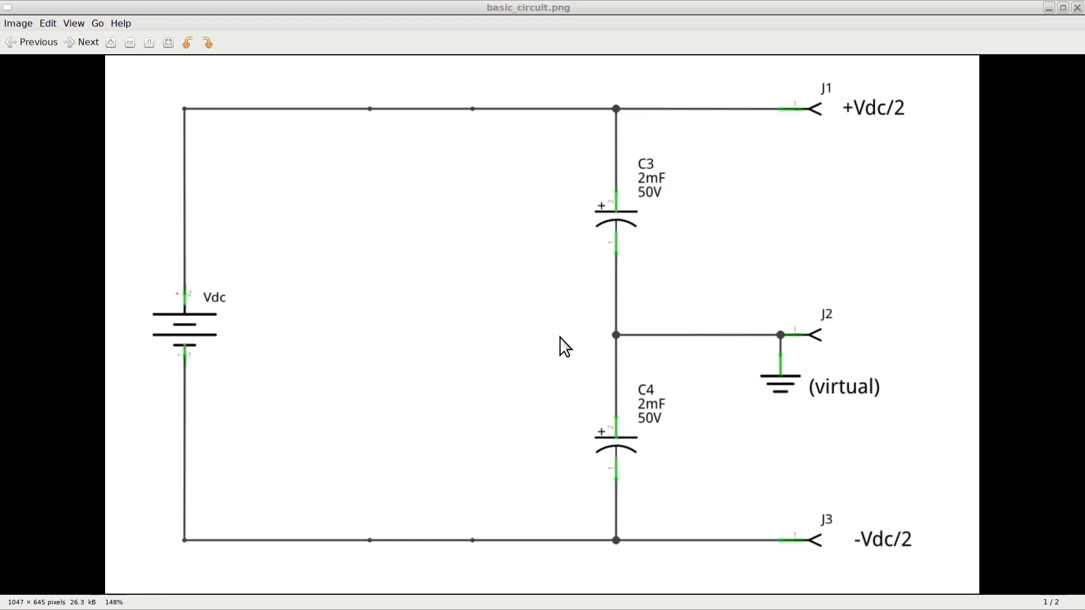
mouse_move(559, 224)
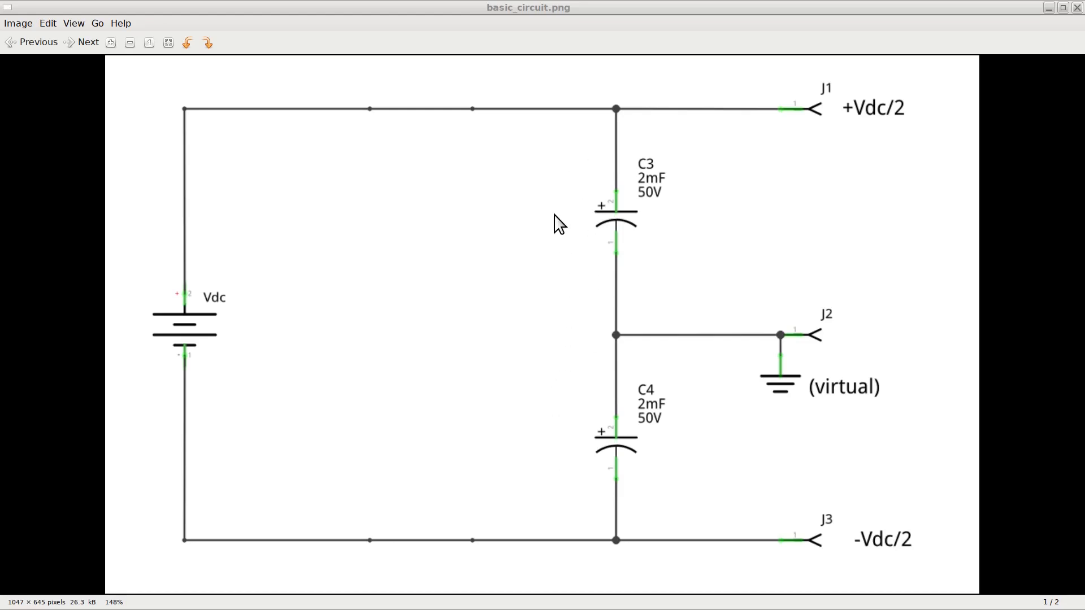
mouse_move(680, 262)
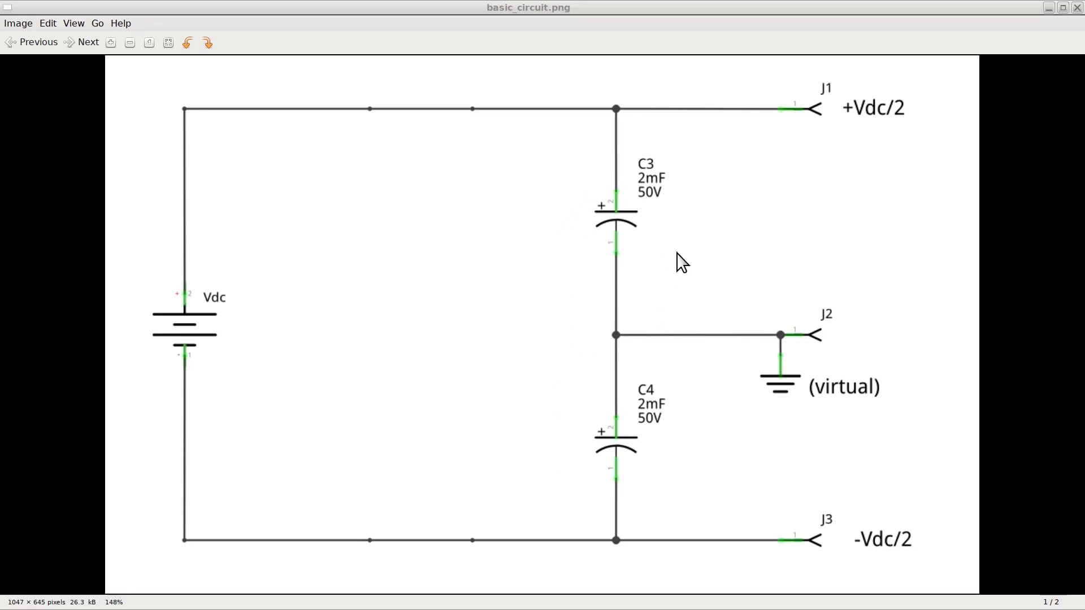
mouse_move(711, 213)
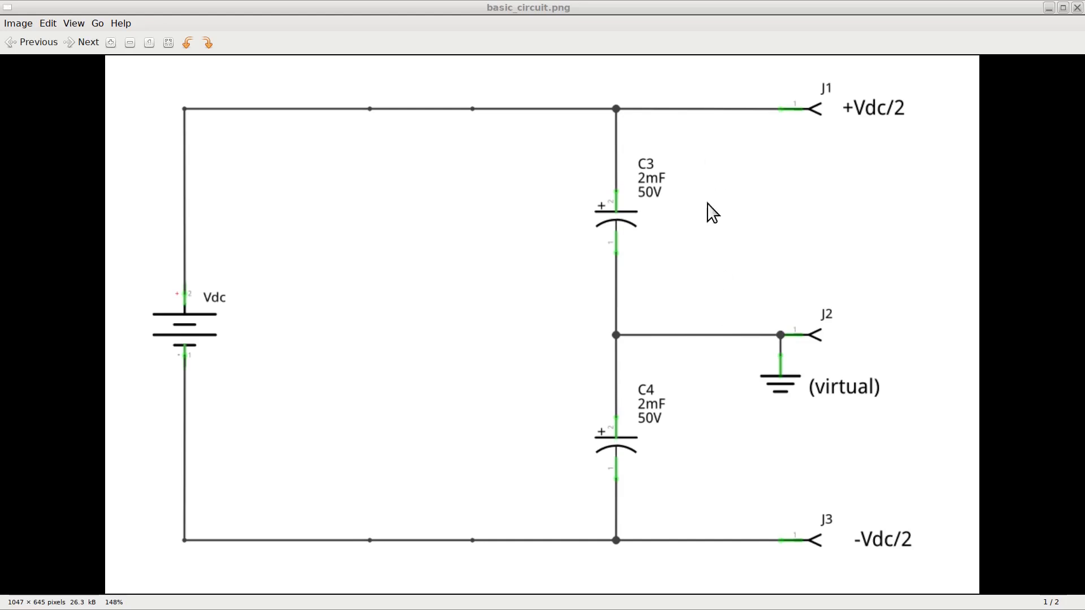
mouse_move(811, 443)
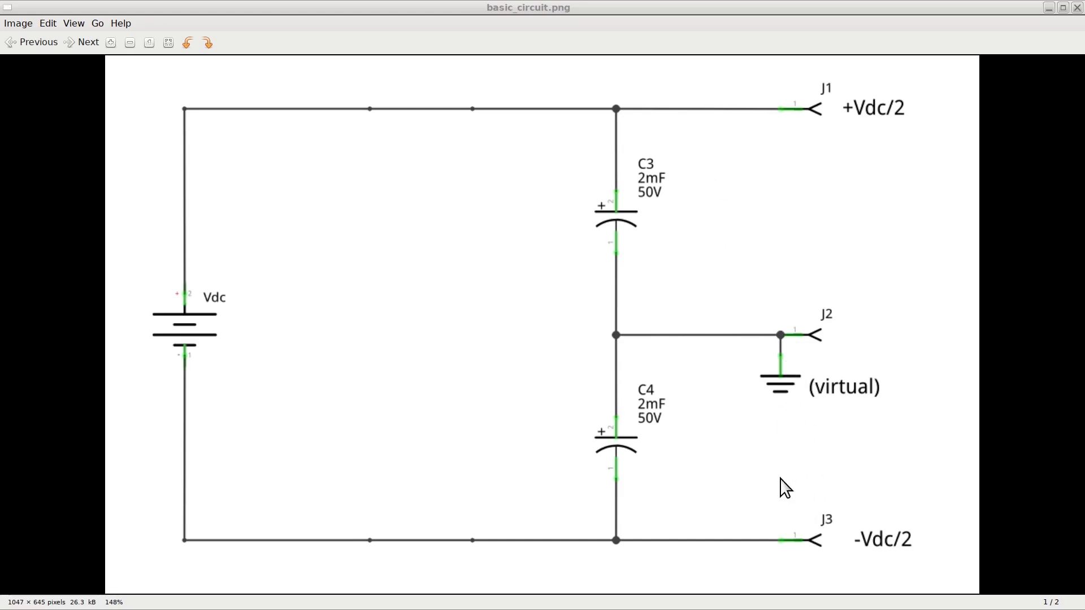
mouse_move(774, 460)
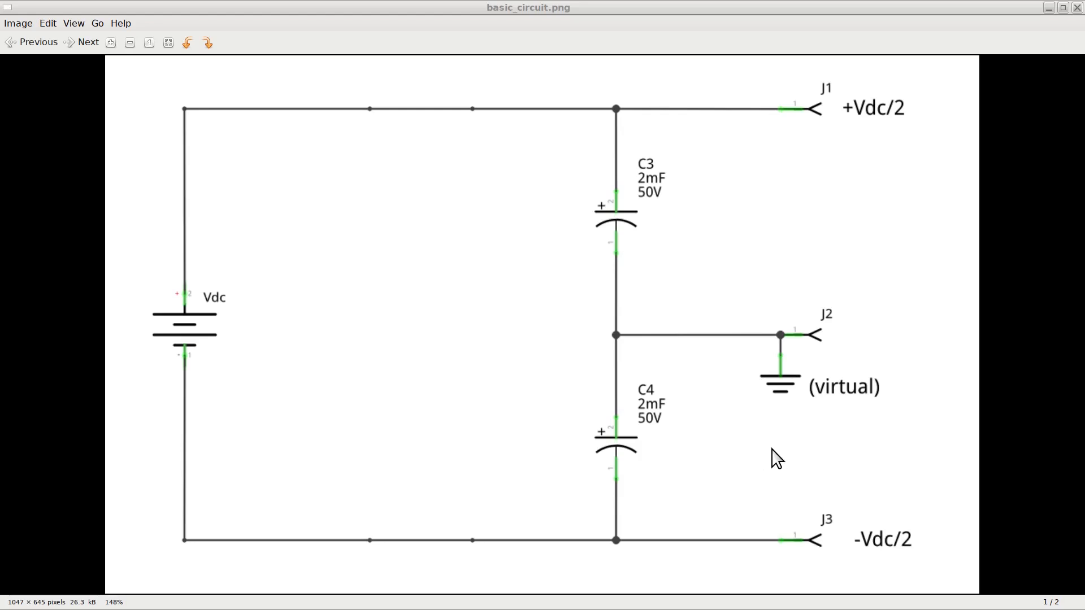
mouse_move(916, 438)
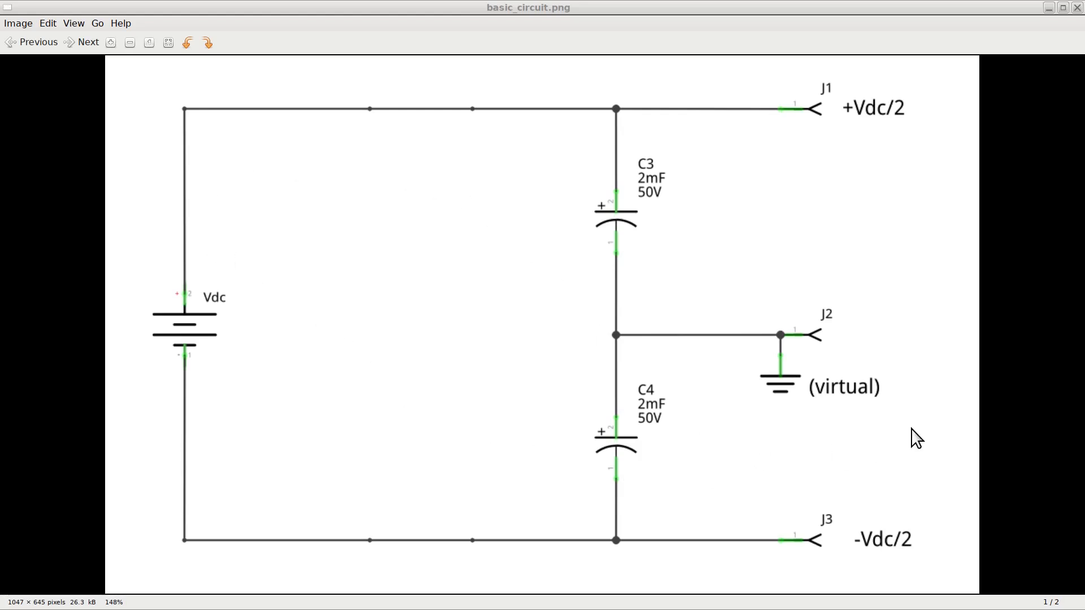
mouse_move(888, 547)
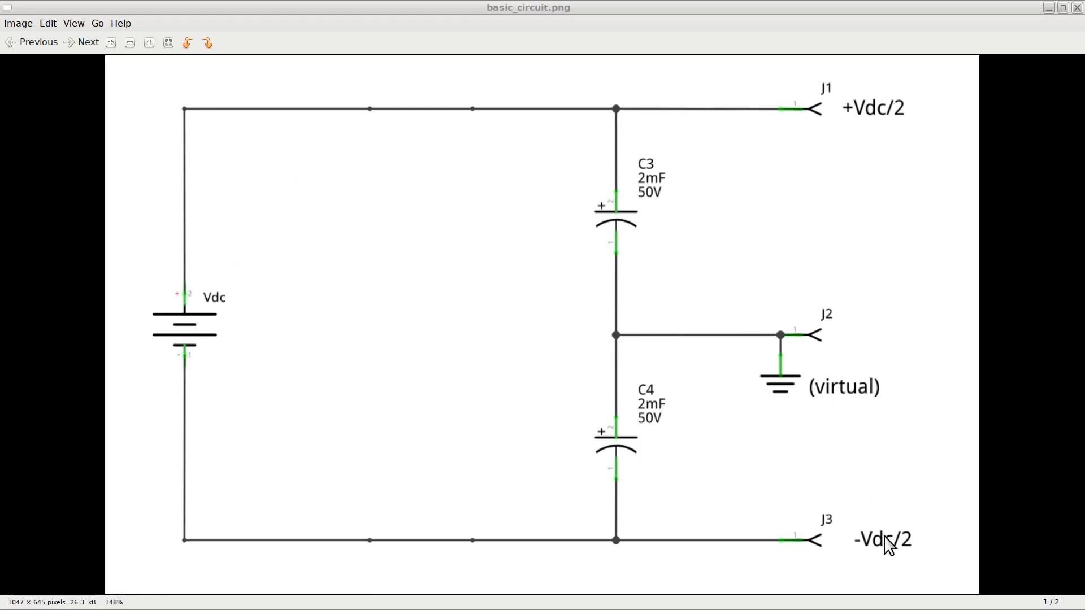
mouse_move(865, 374)
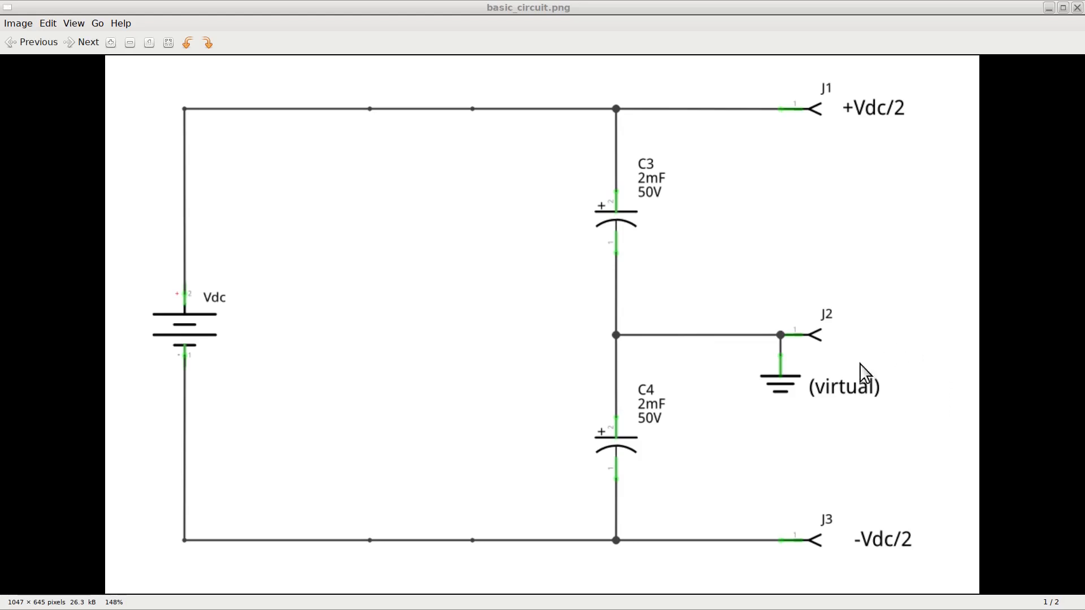
mouse_move(811, 139)
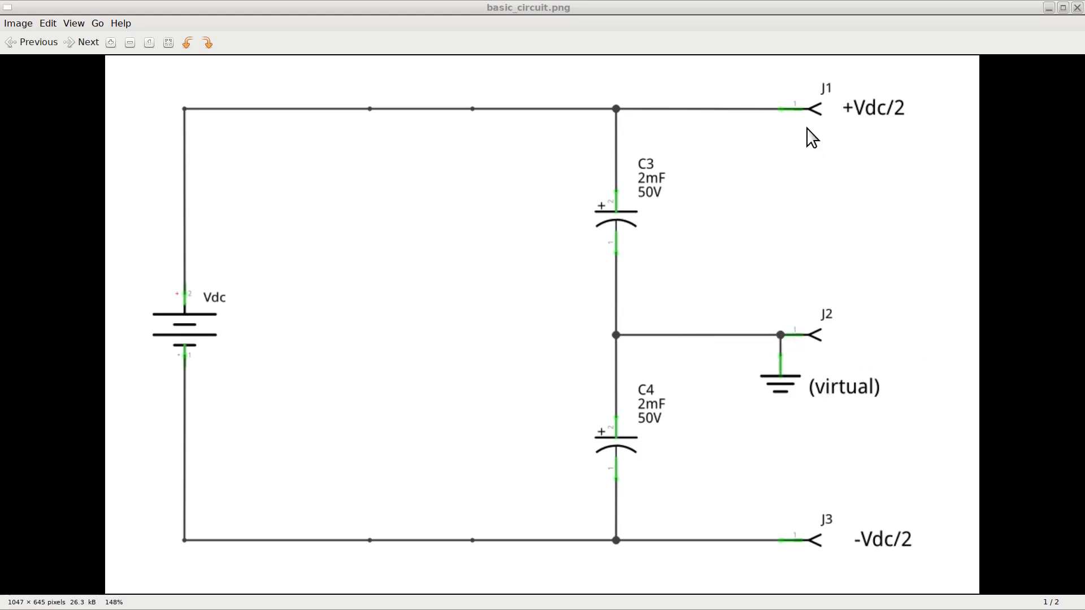
mouse_move(851, 124)
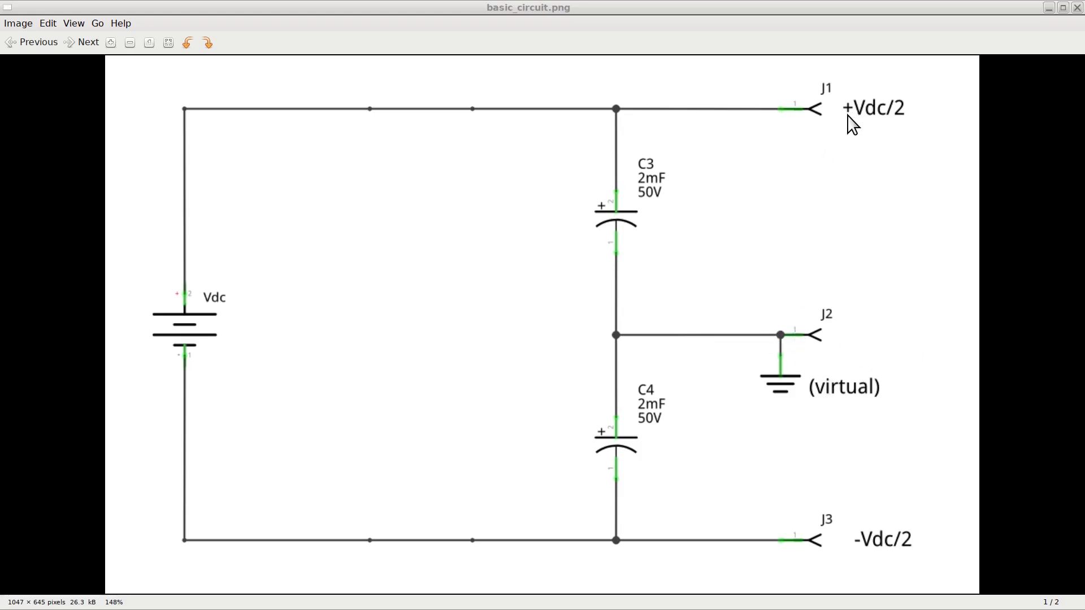
mouse_move(858, 559)
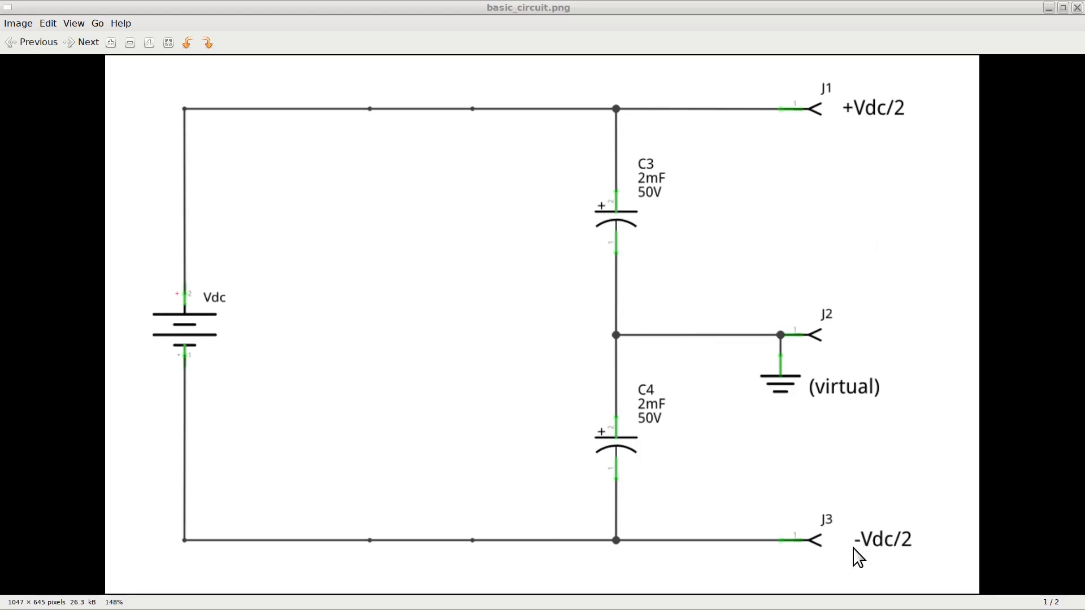
mouse_move(906, 566)
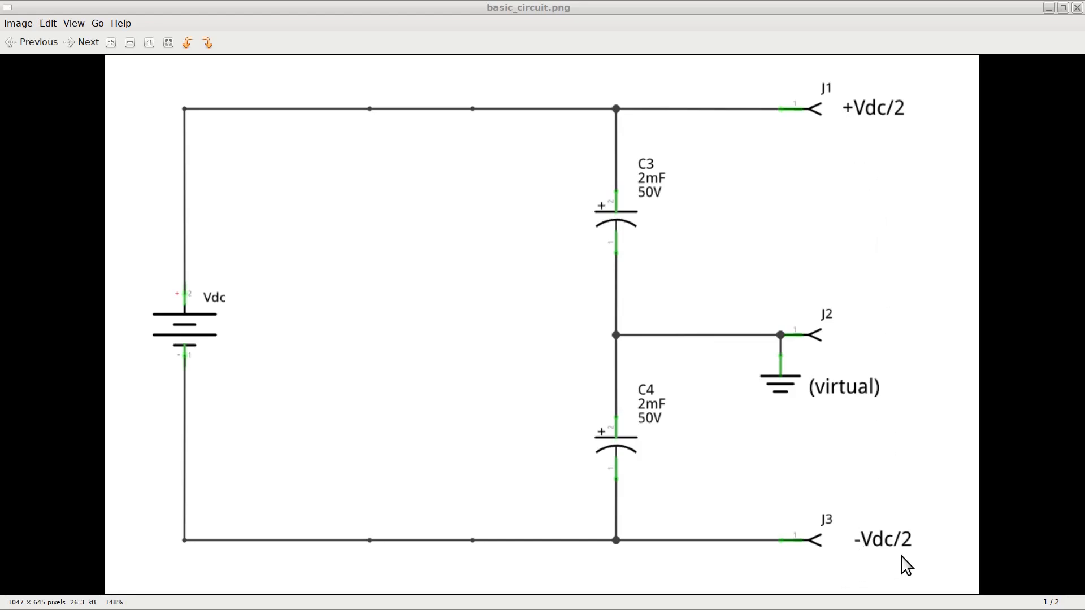
mouse_move(970, 503)
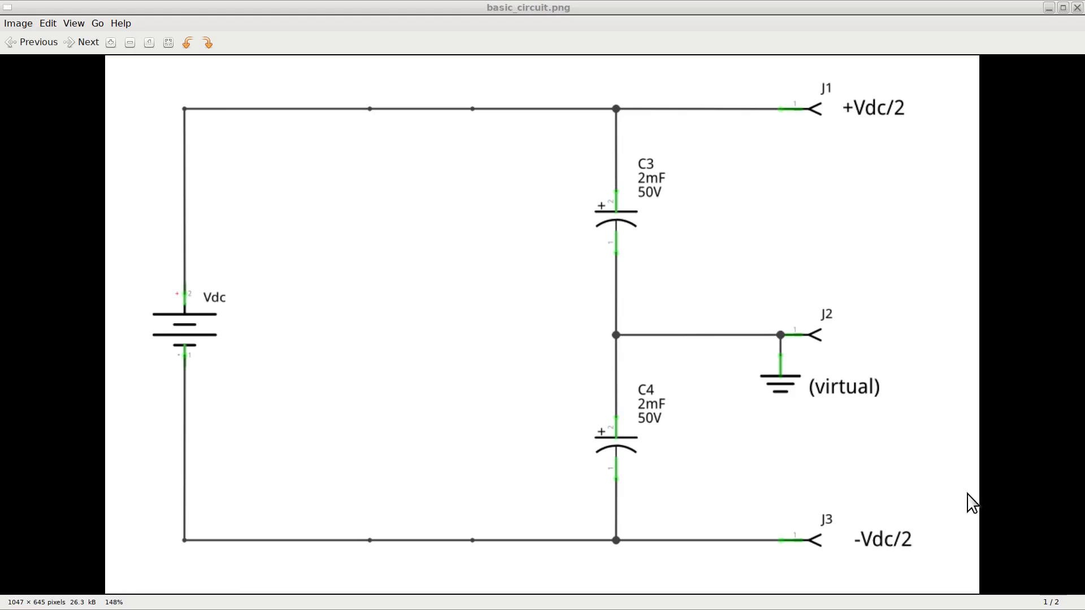
mouse_move(841, 409)
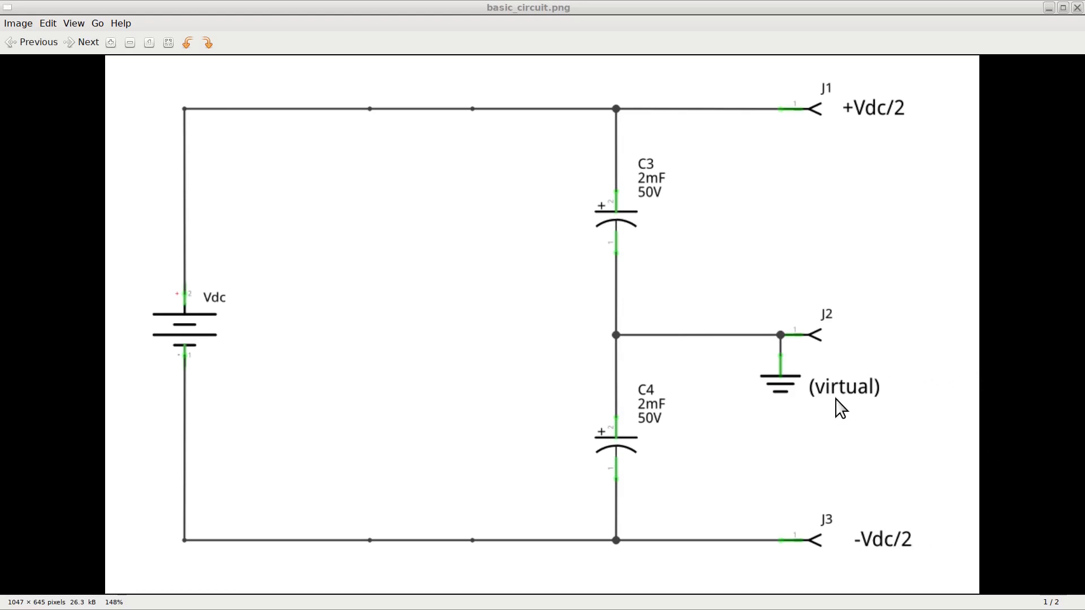
mouse_move(874, 412)
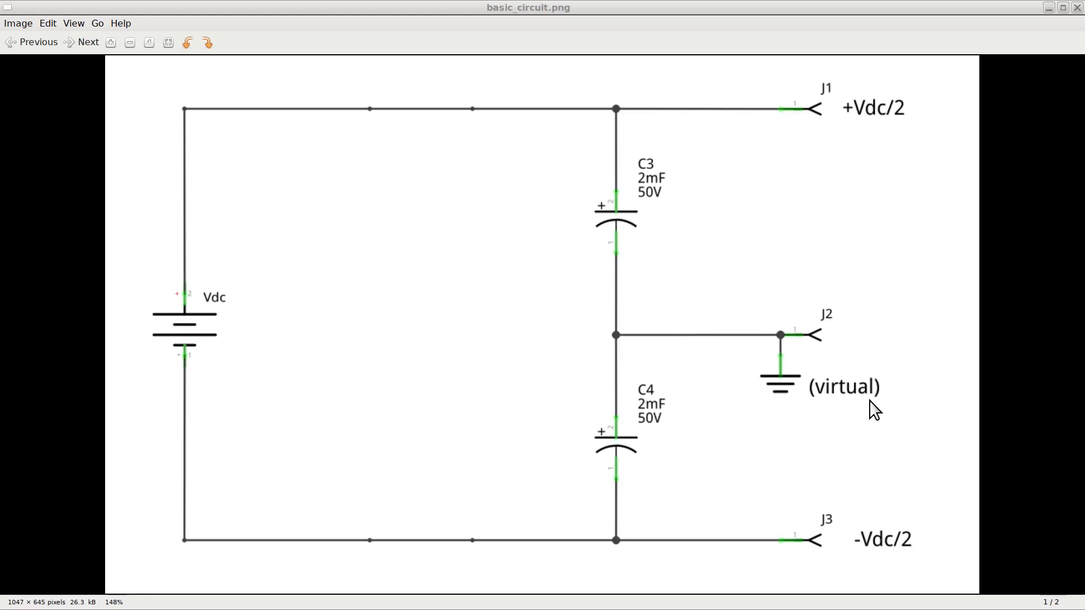
mouse_move(252, 201)
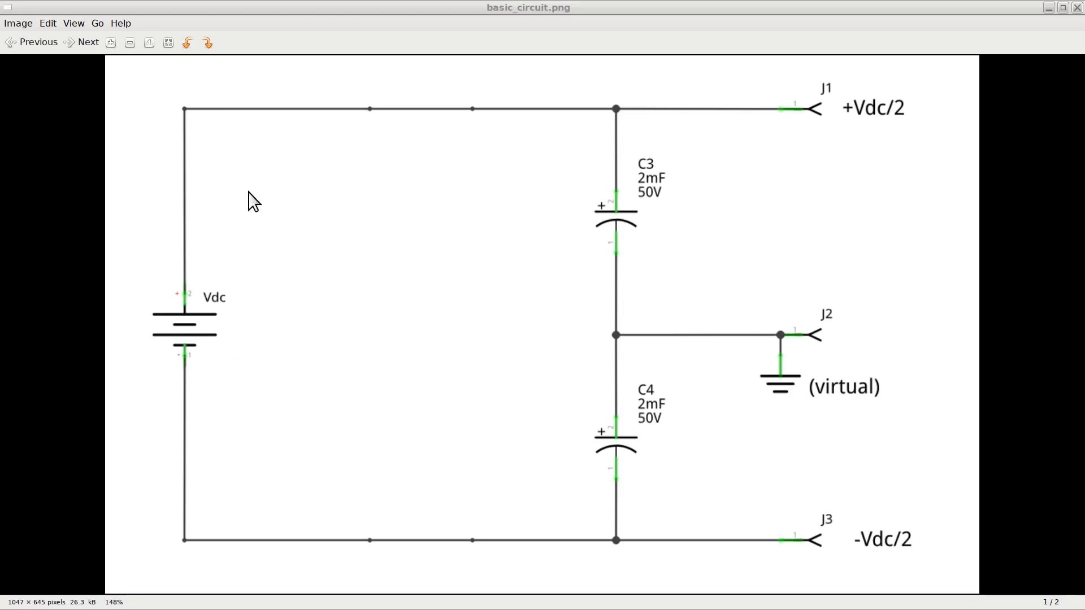
mouse_move(788, 346)
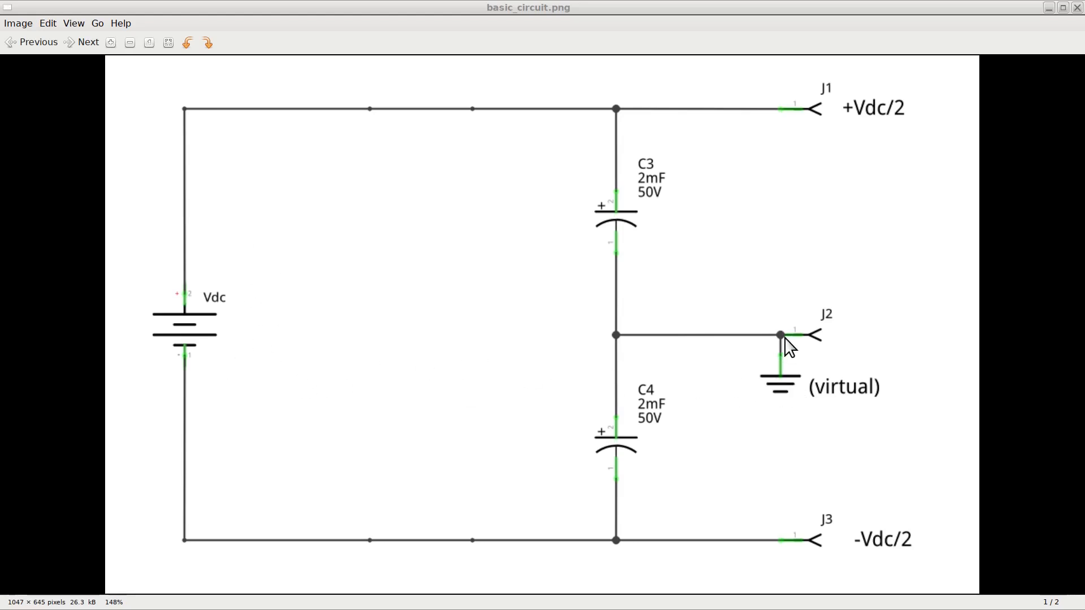
mouse_move(823, 400)
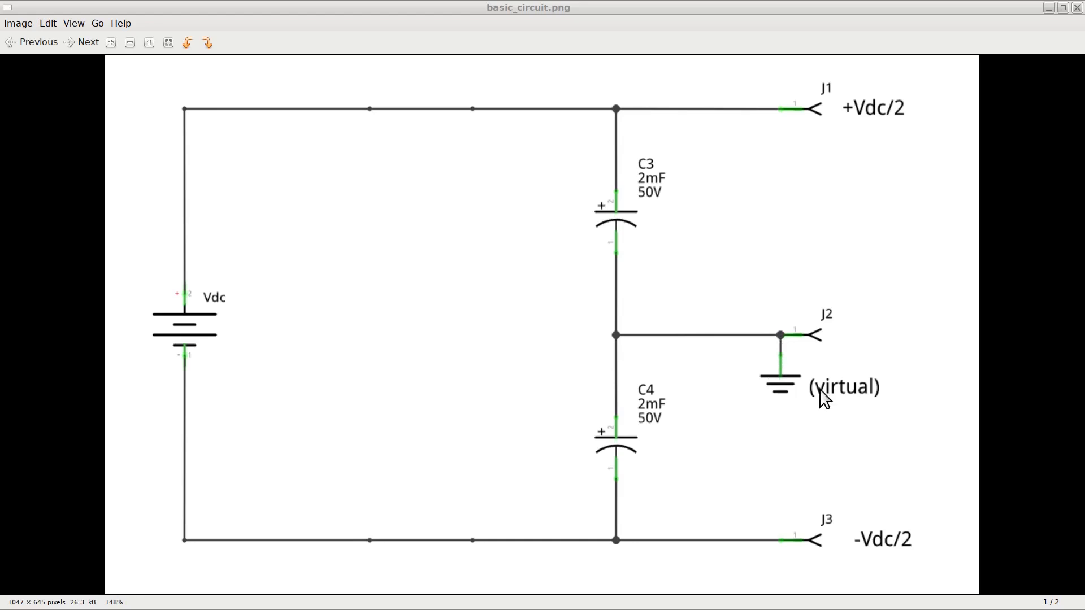
mouse_move(810, 550)
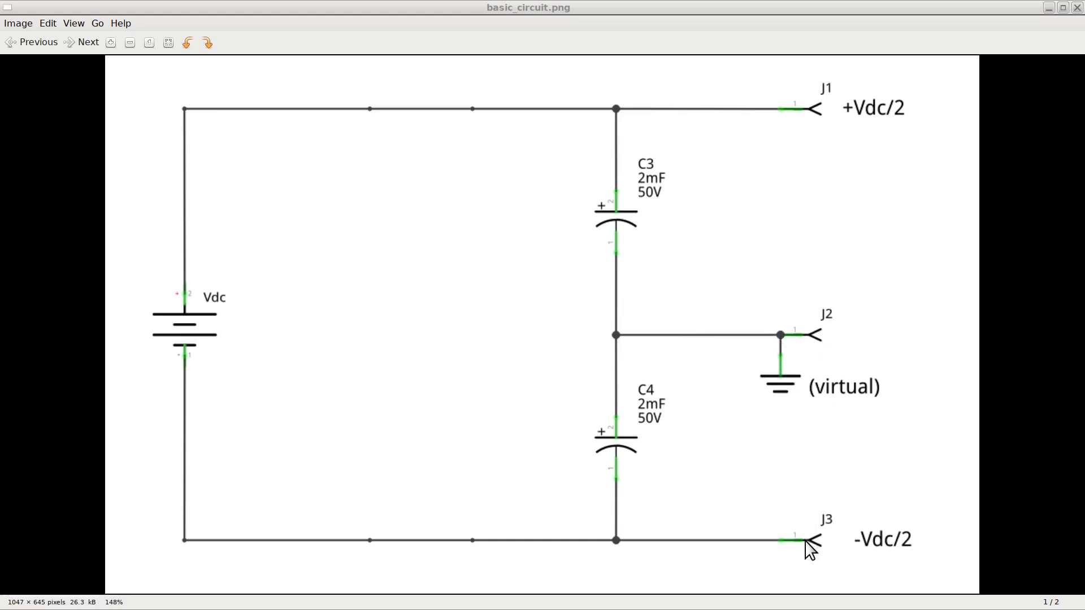
mouse_move(835, 565)
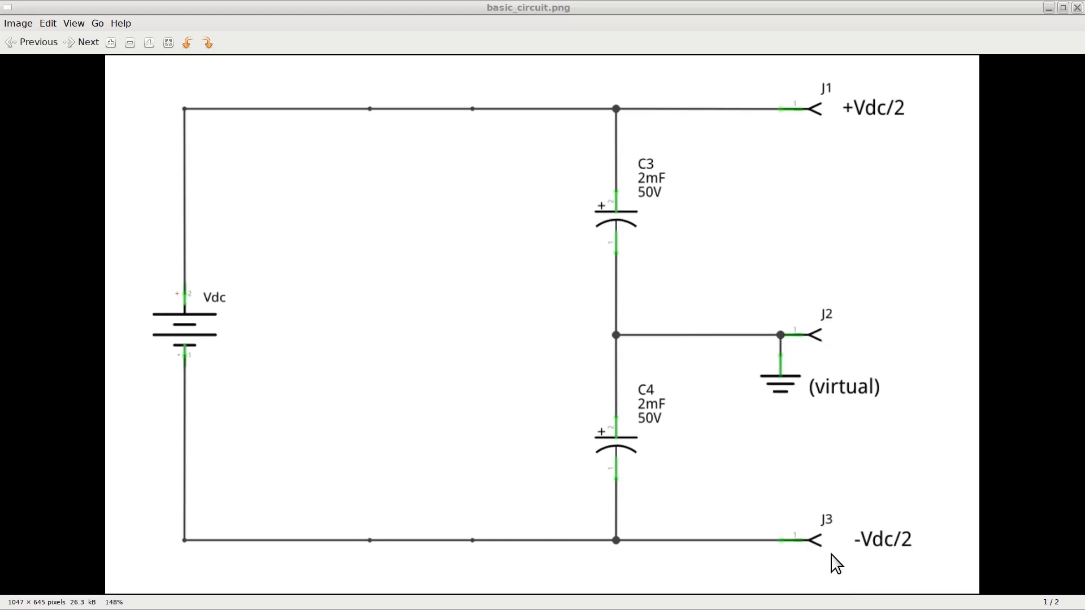
mouse_move(938, 422)
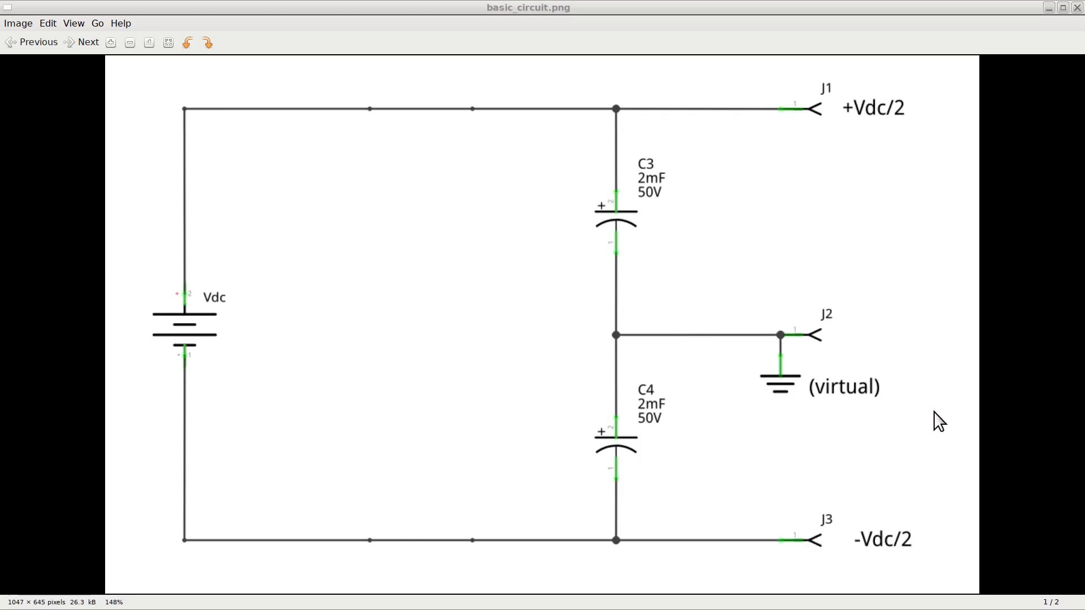
mouse_move(6, 603)
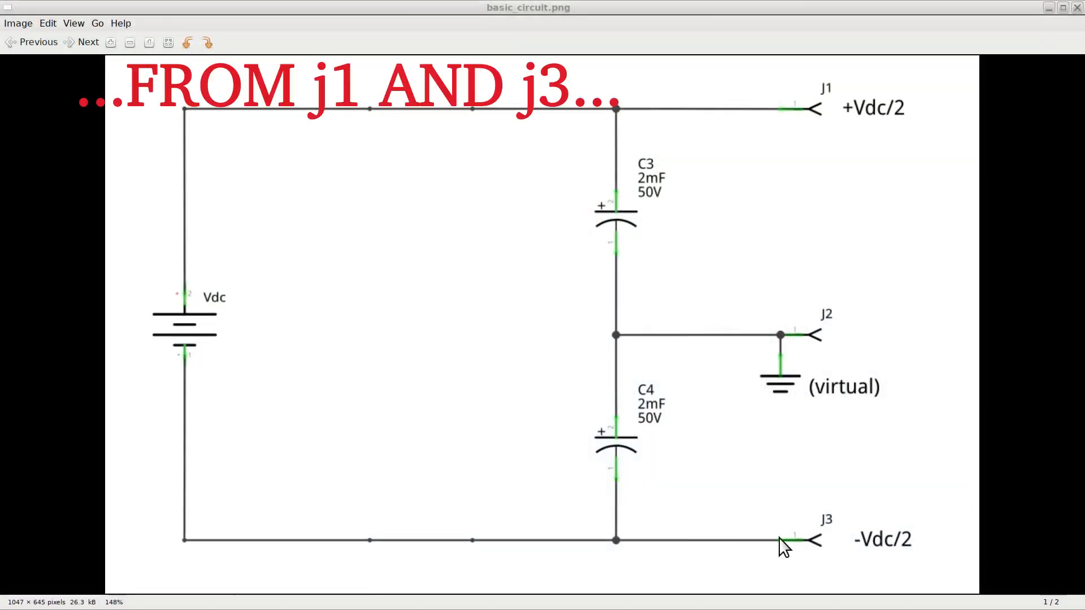
mouse_move(841, 554)
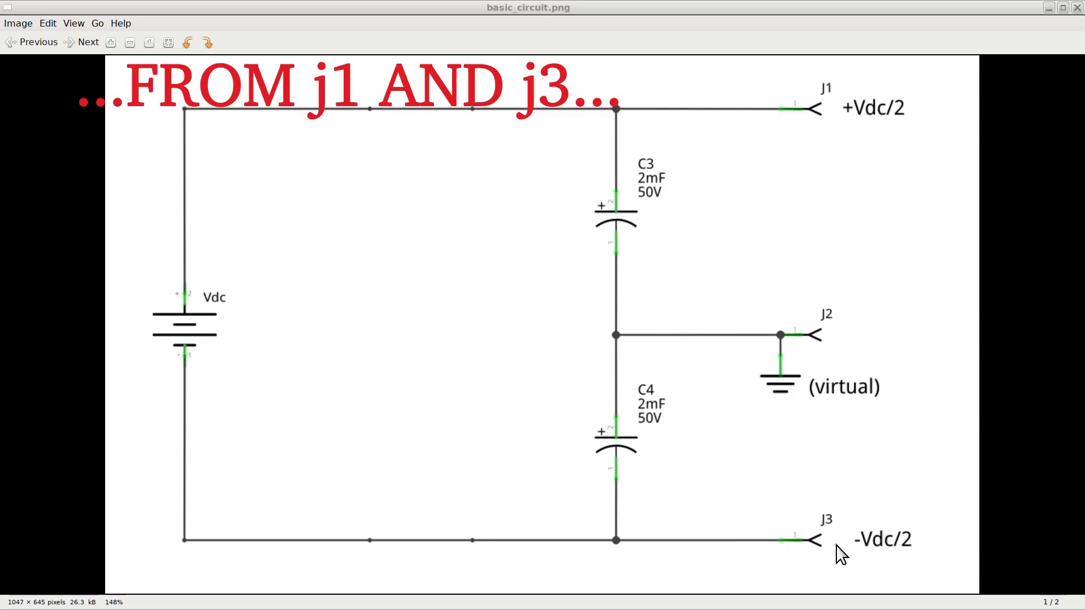
mouse_move(957, 406)
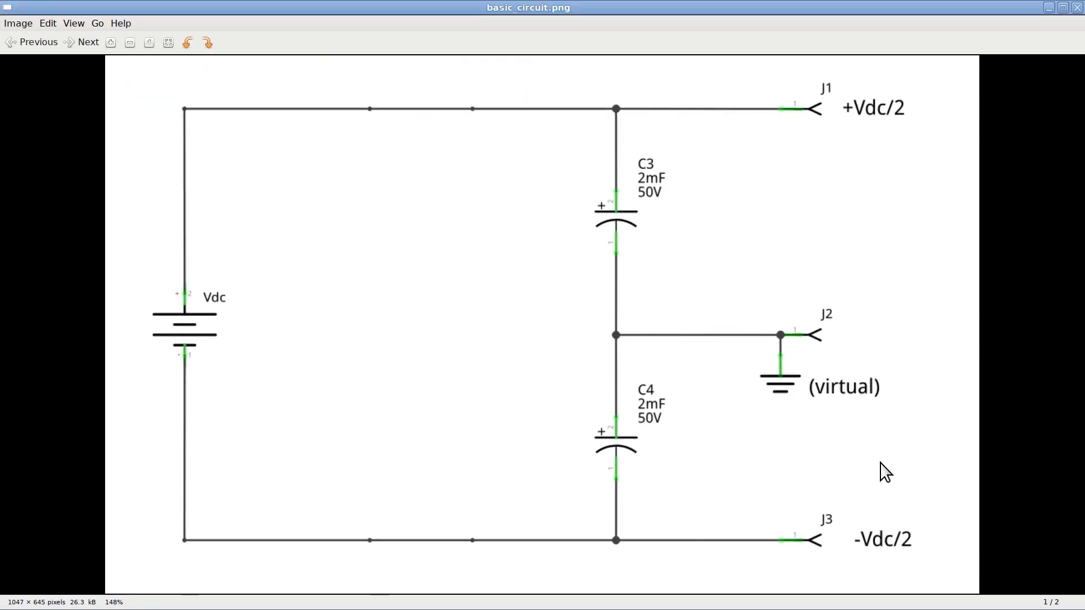
mouse_move(931, 455)
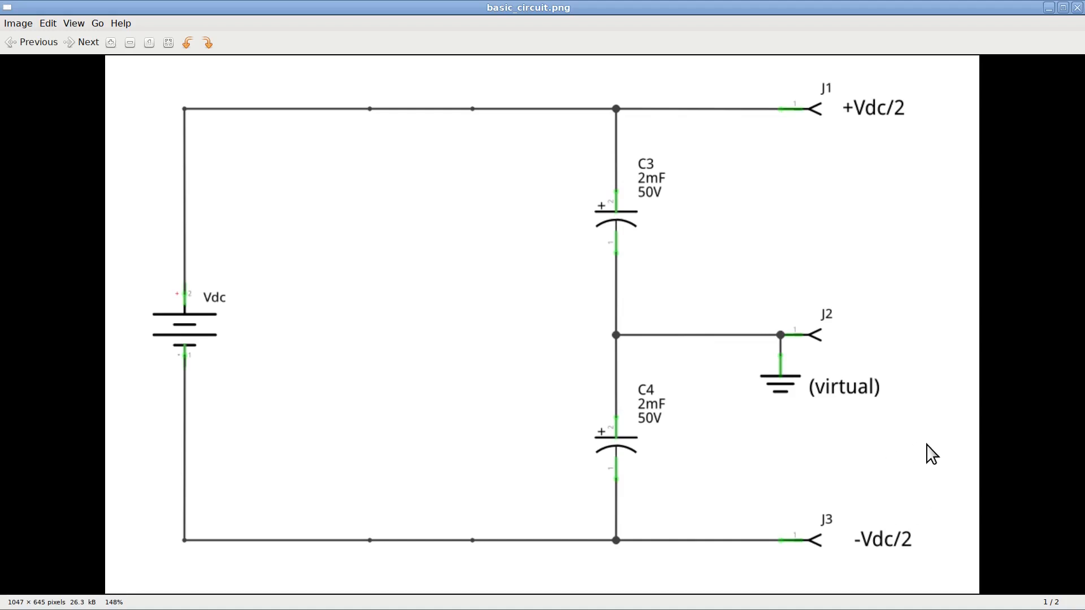
mouse_move(838, 213)
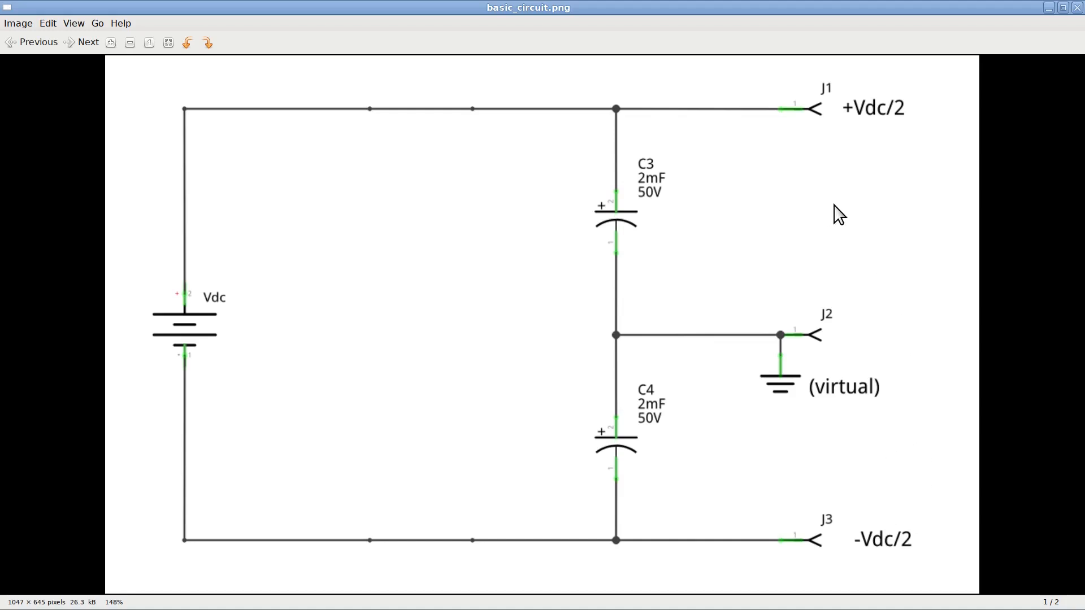
mouse_move(956, 445)
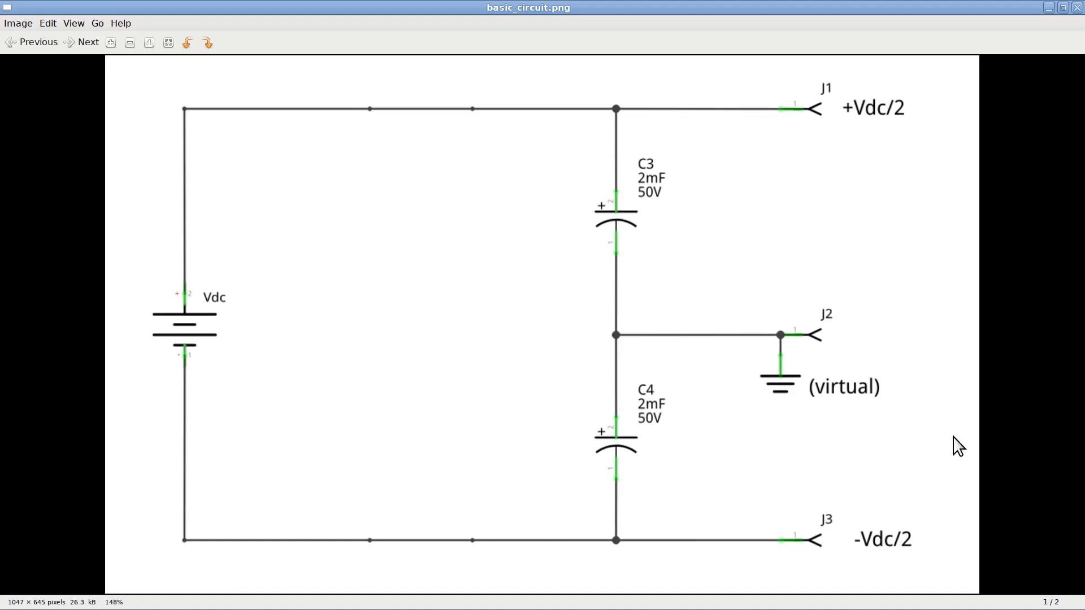
mouse_move(995, 426)
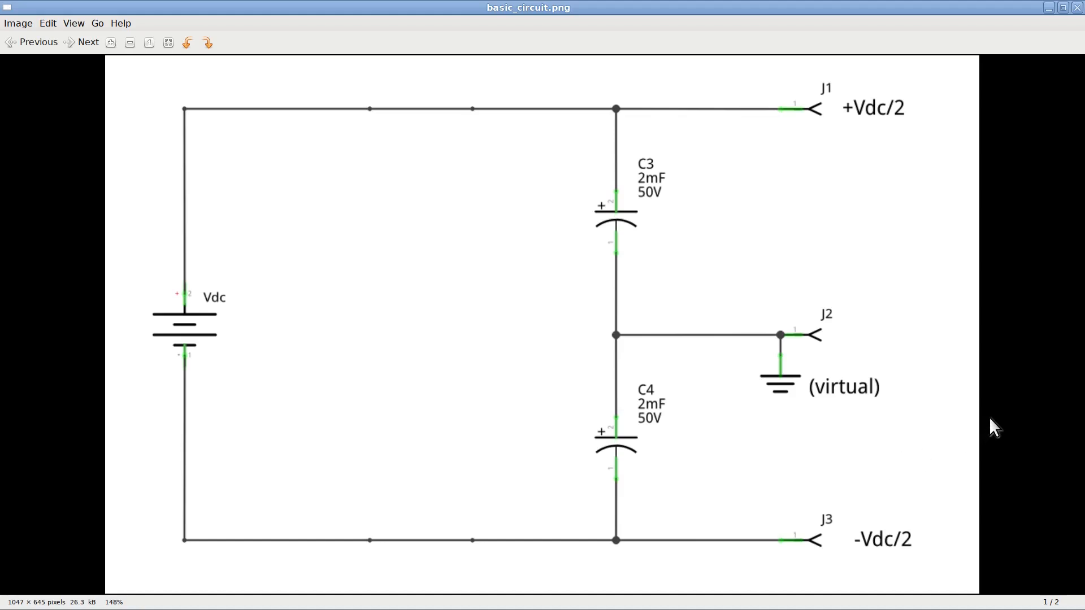
mouse_move(891, 188)
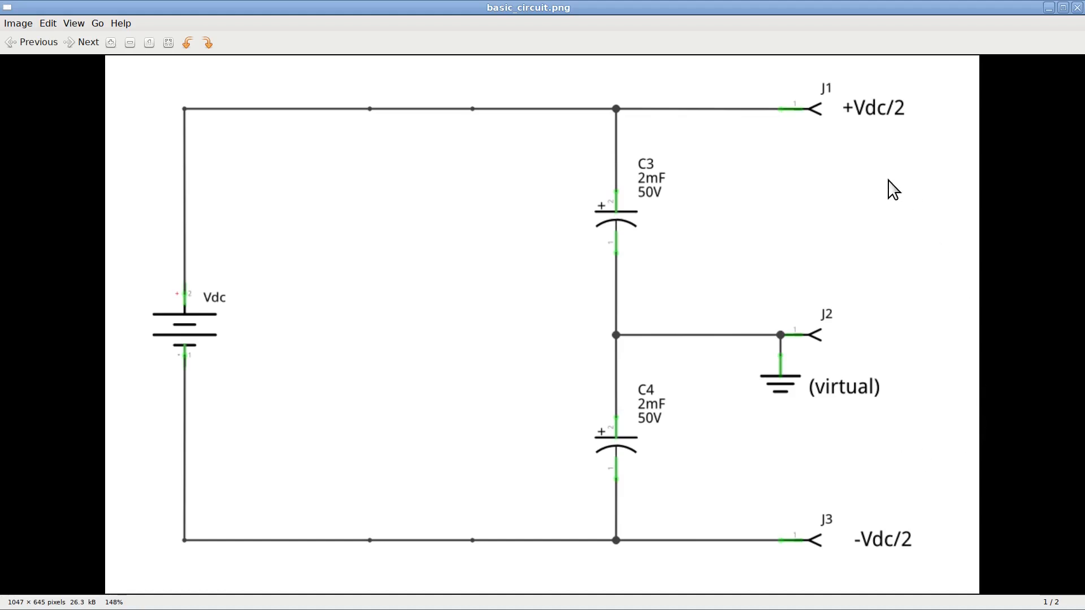
mouse_move(799, 340)
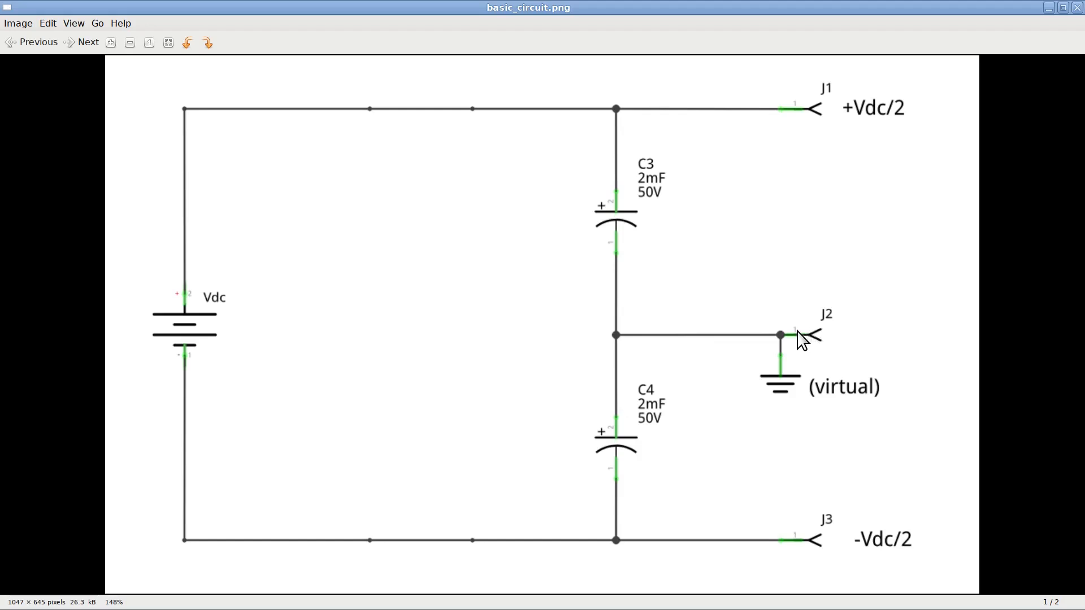
mouse_move(816, 349)
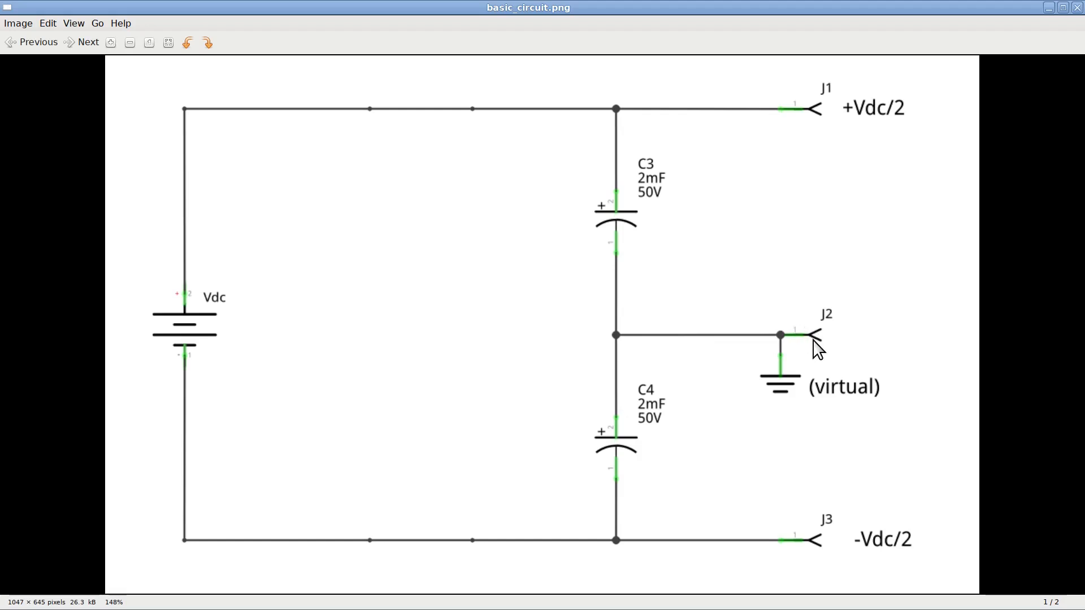
mouse_move(812, 309)
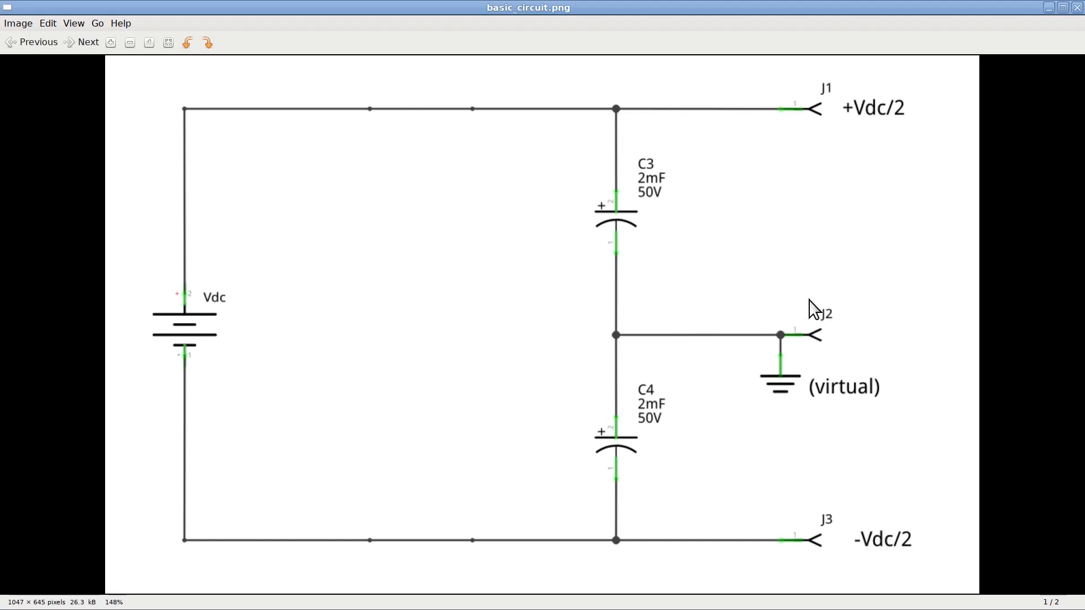
mouse_move(819, 318)
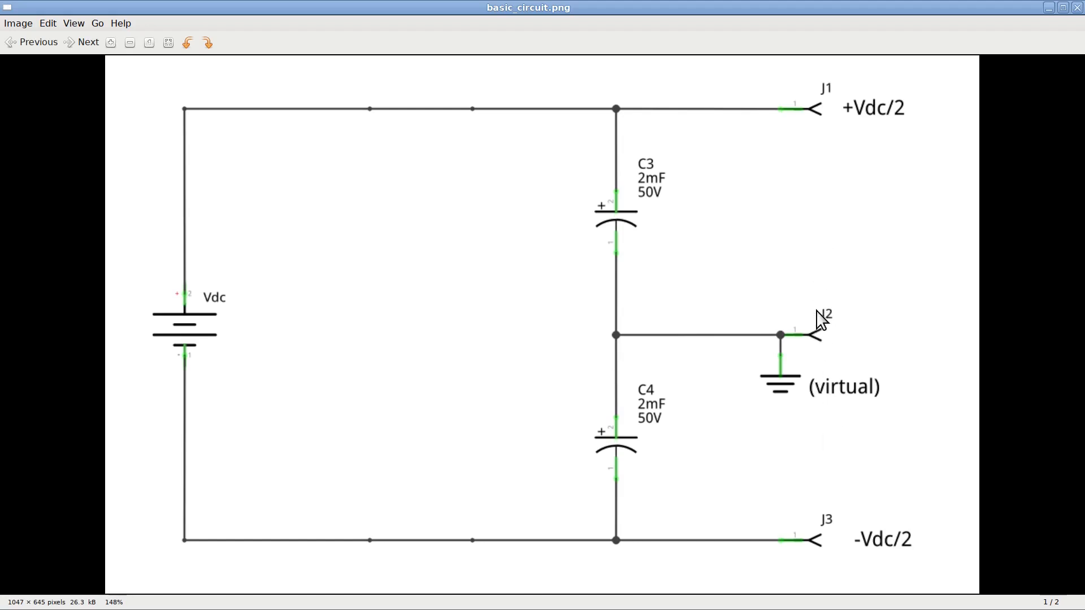
mouse_move(873, 423)
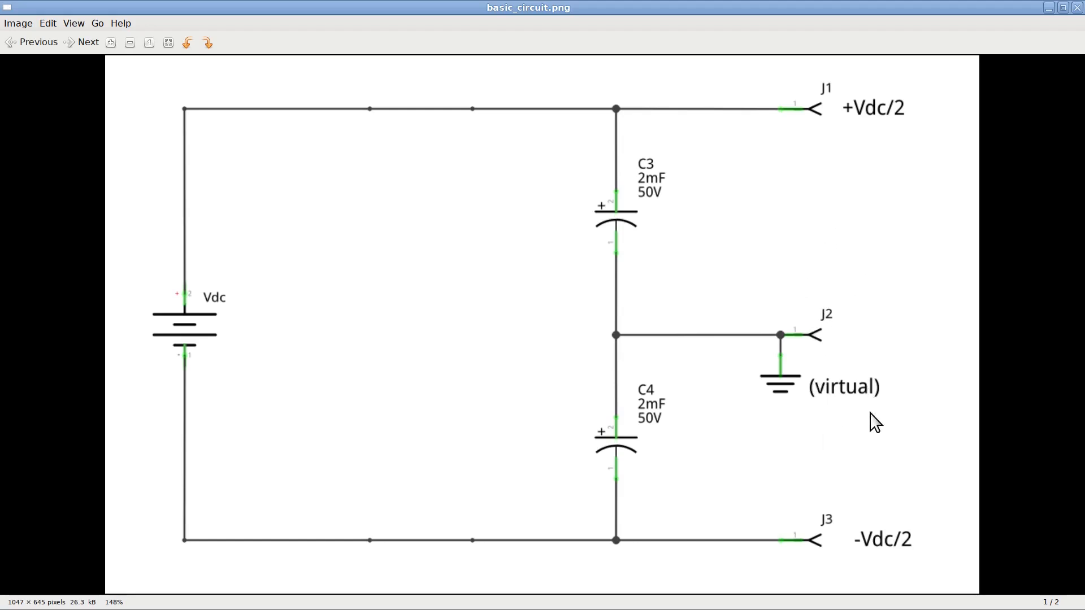
mouse_move(860, 351)
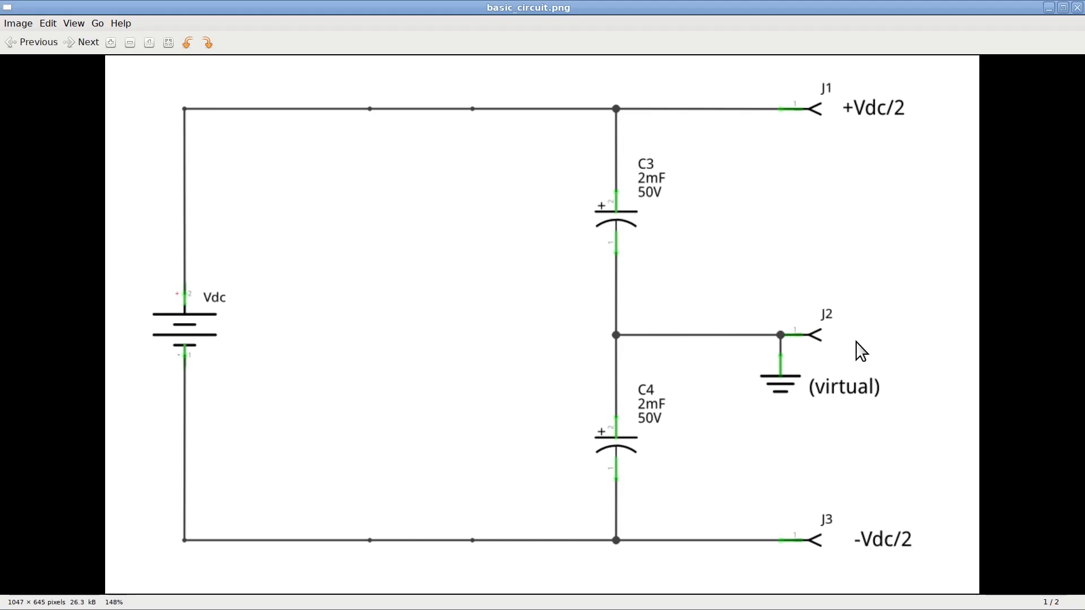
mouse_move(891, 339)
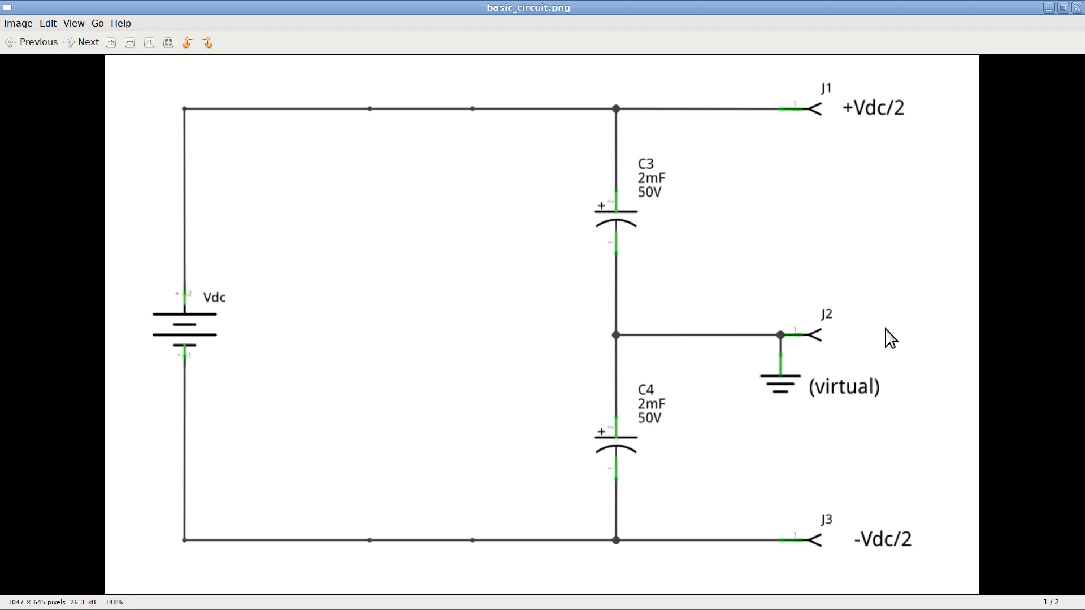
mouse_move(909, 344)
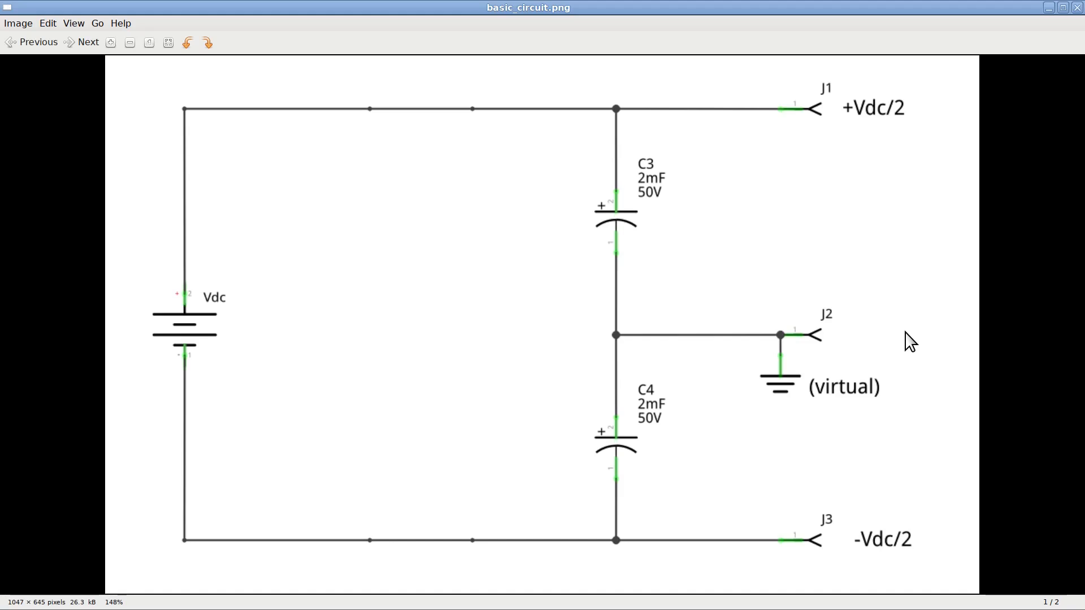
mouse_move(888, 360)
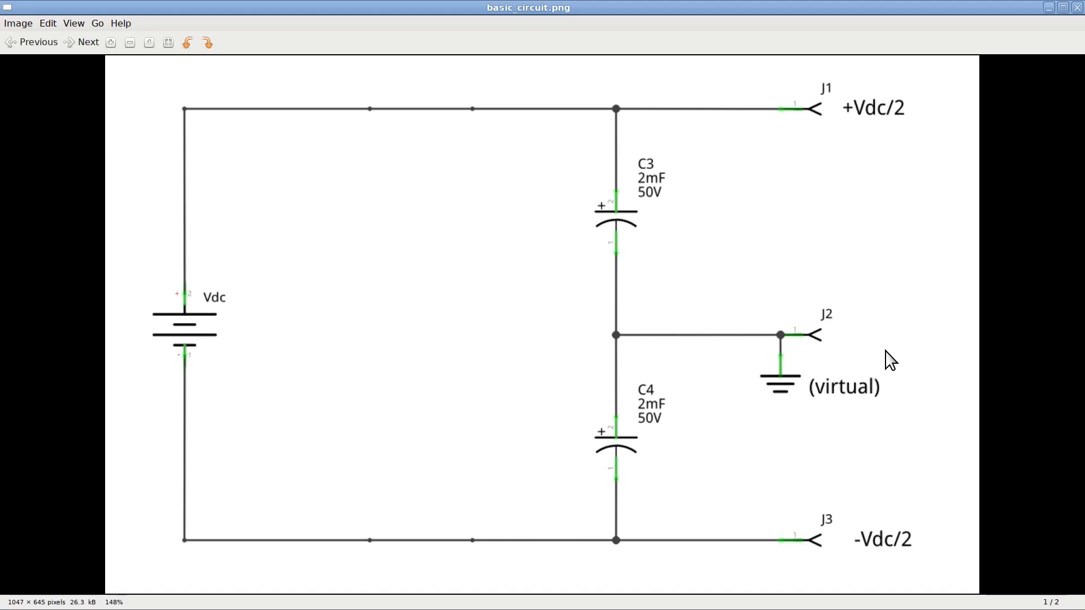
mouse_move(876, 251)
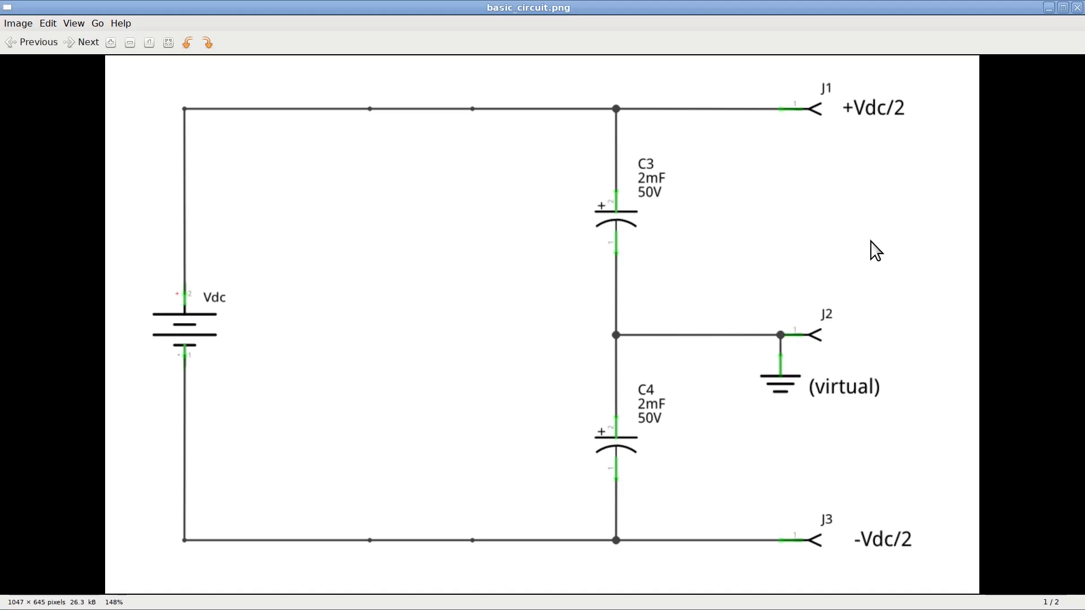
mouse_move(905, 353)
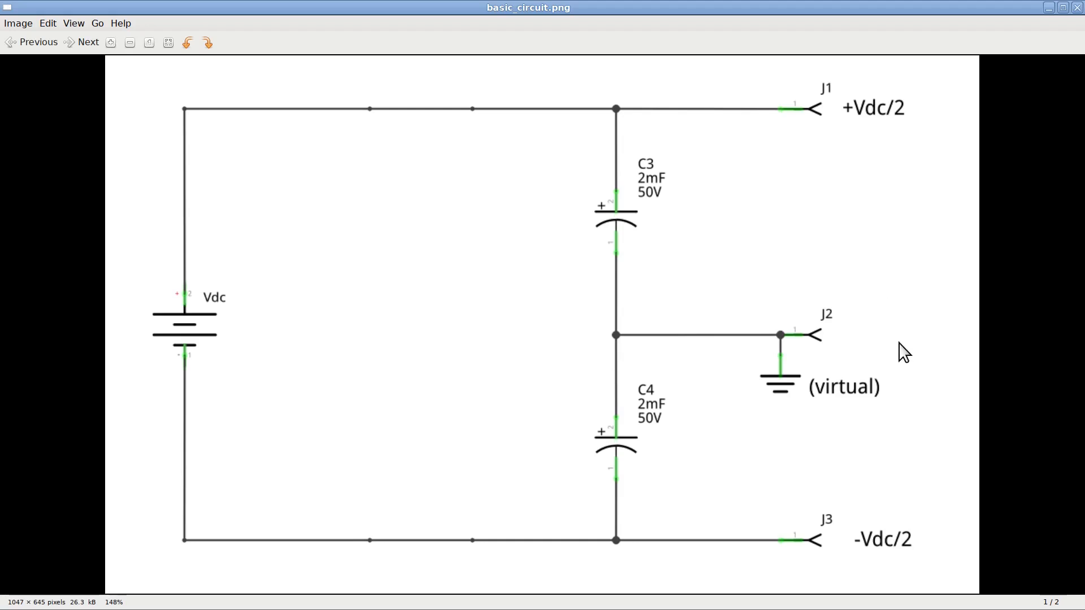
mouse_move(752, 472)
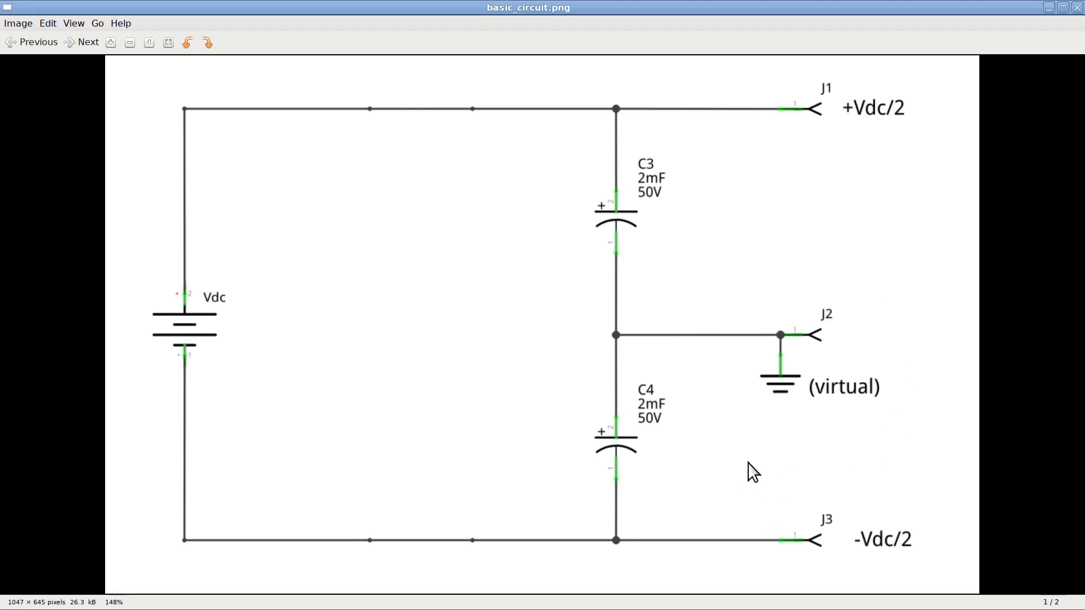
mouse_move(192, 462)
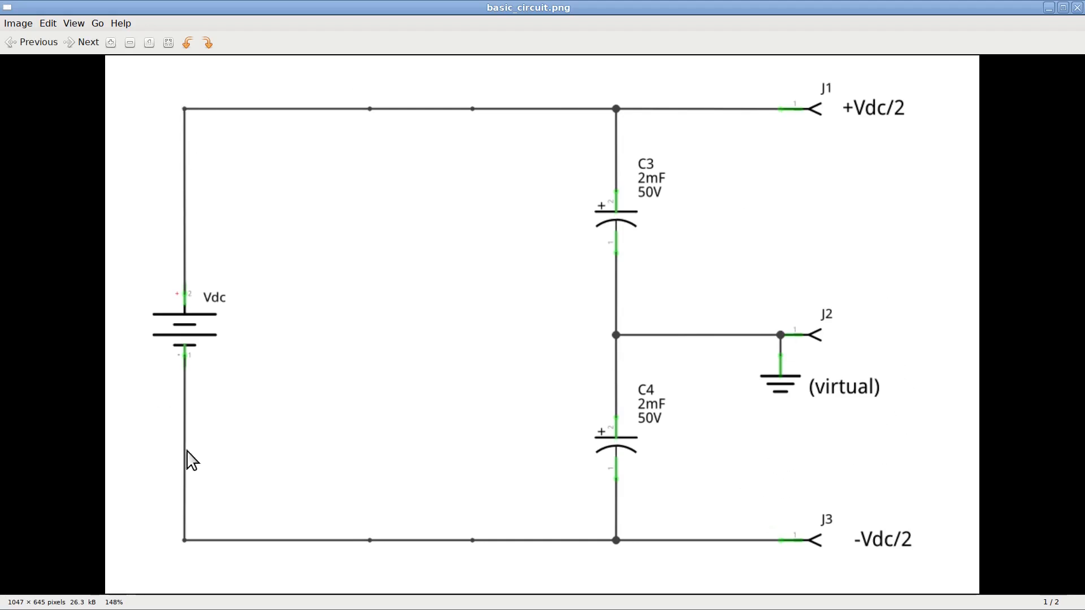
mouse_move(625, 478)
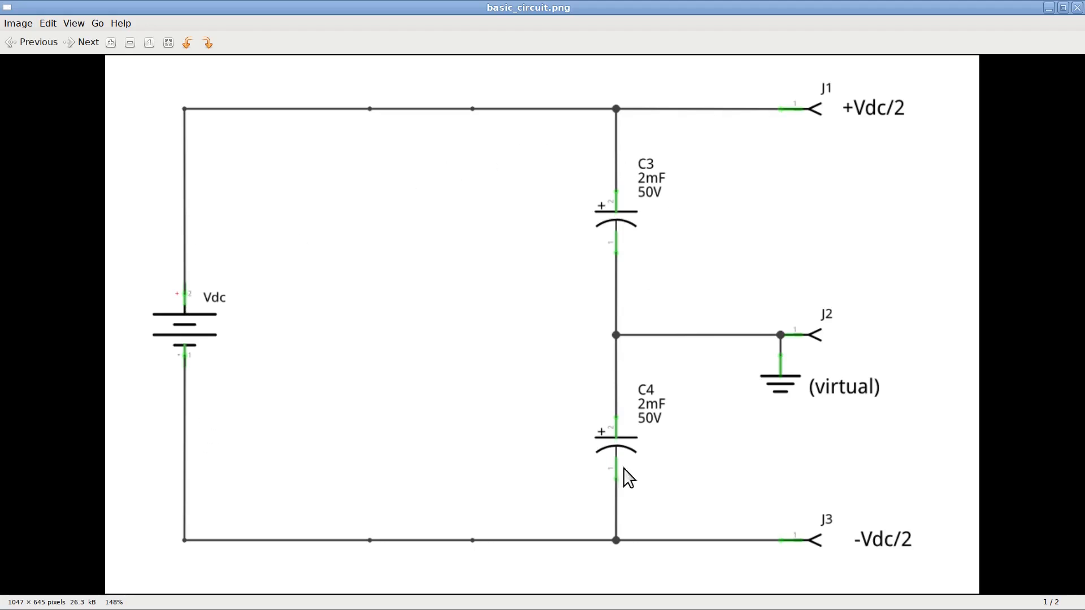
mouse_move(801, 516)
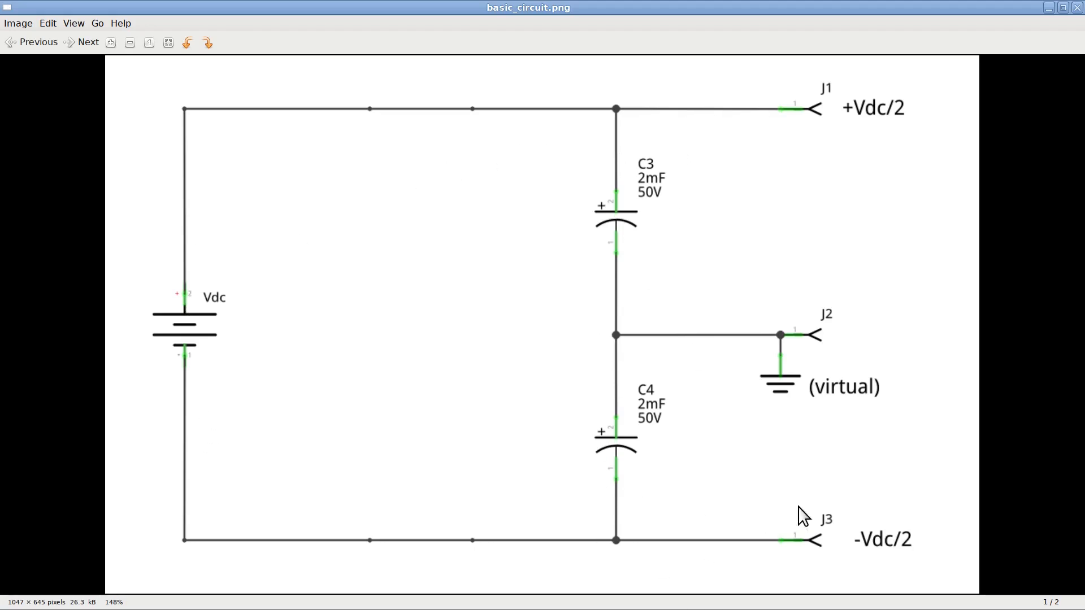
mouse_move(937, 426)
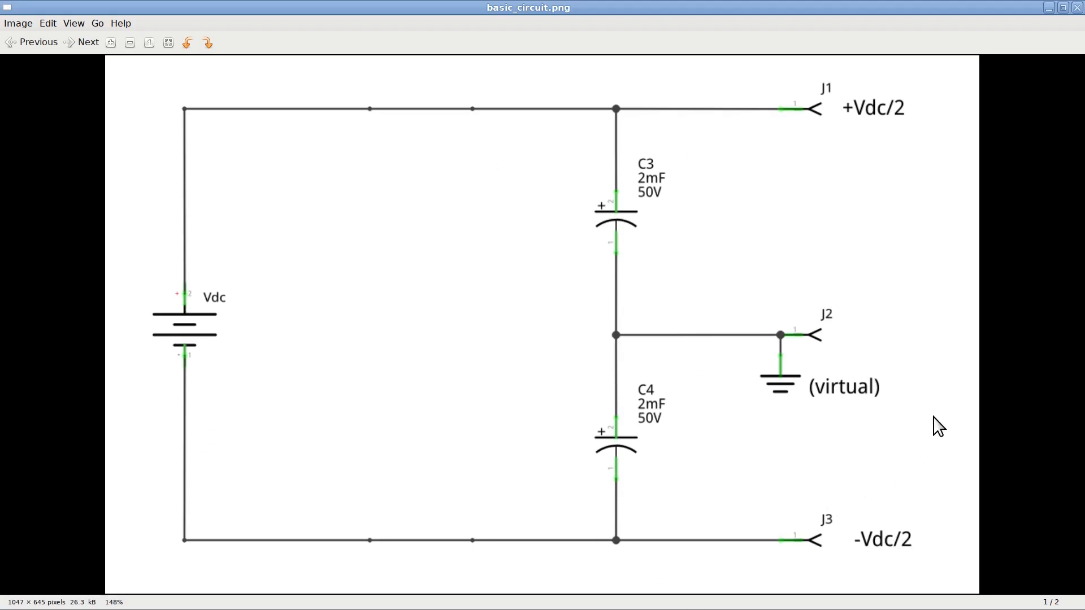
mouse_move(699, 232)
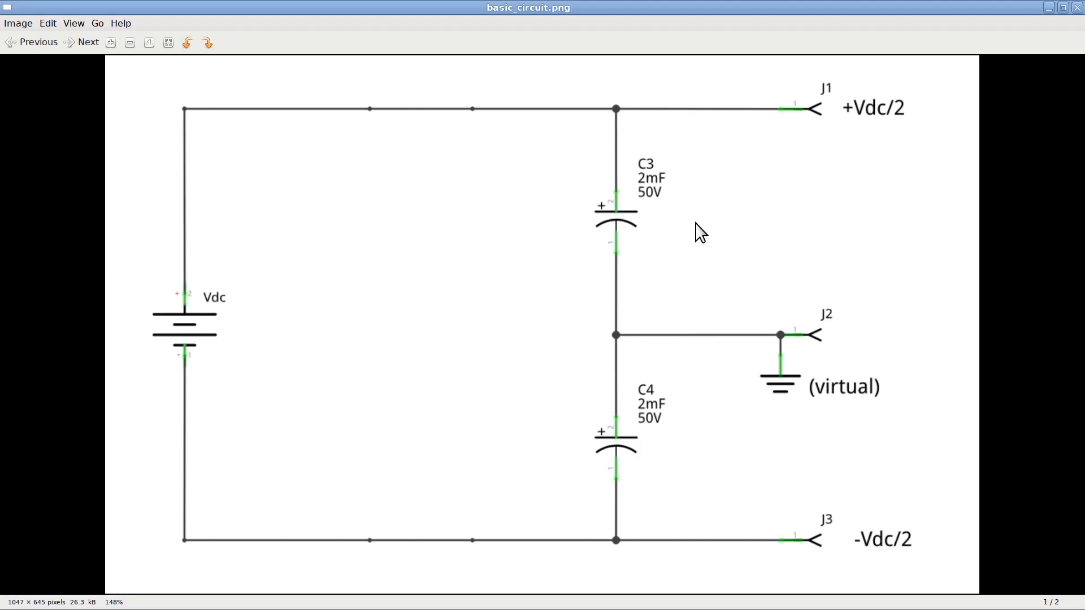
mouse_move(450, 348)
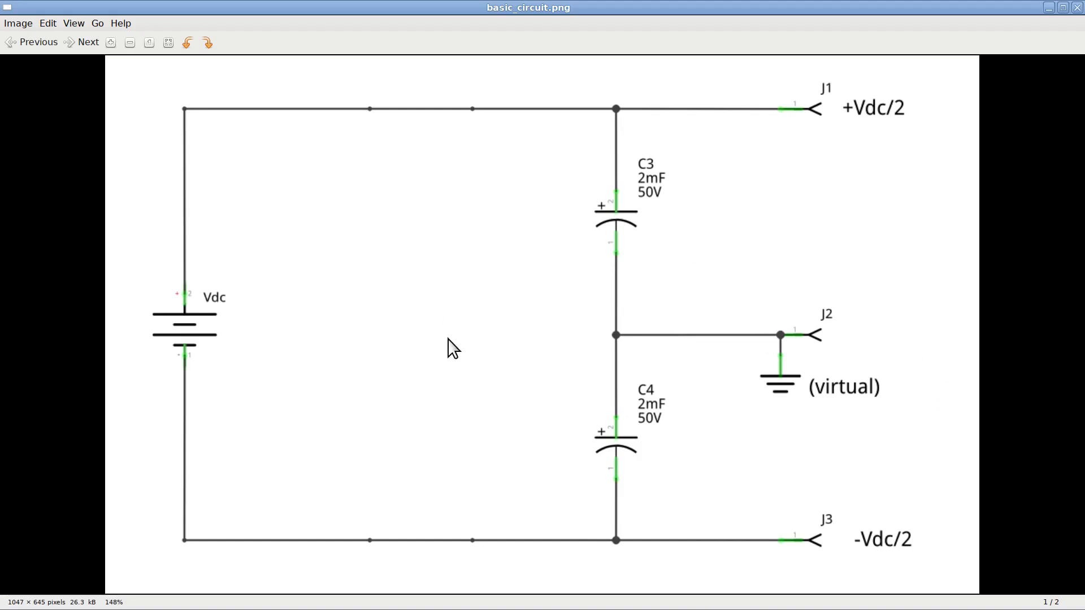
mouse_move(462, 344)
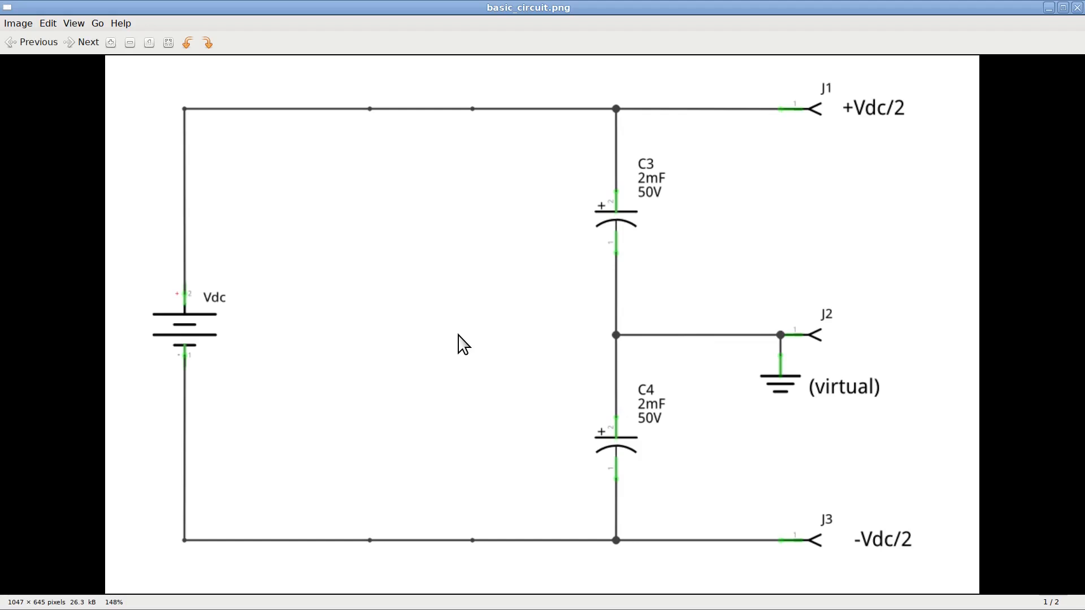
mouse_move(481, 345)
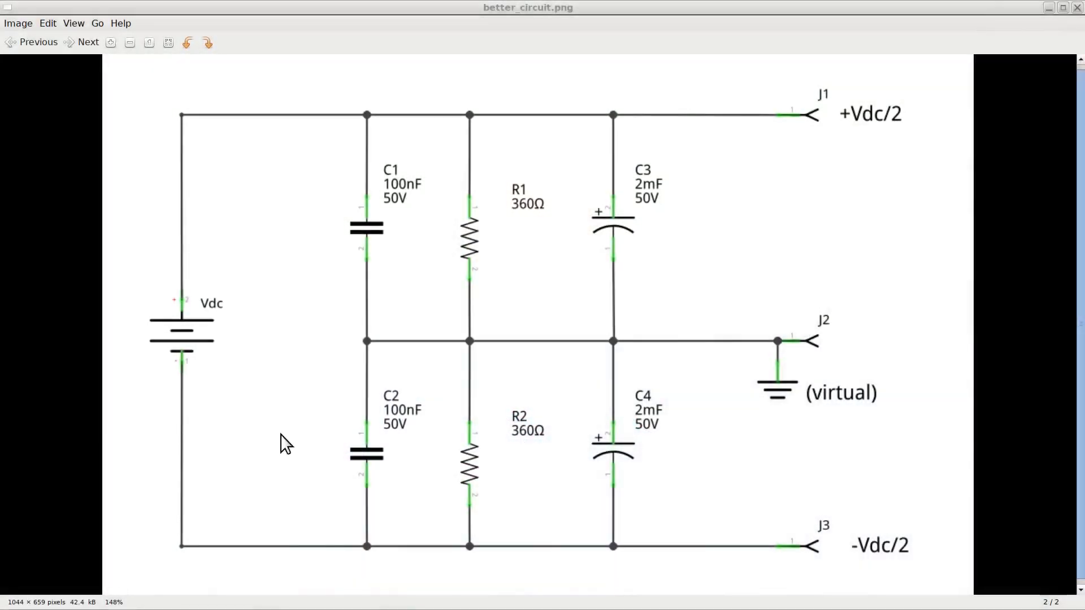
mouse_move(500, 219)
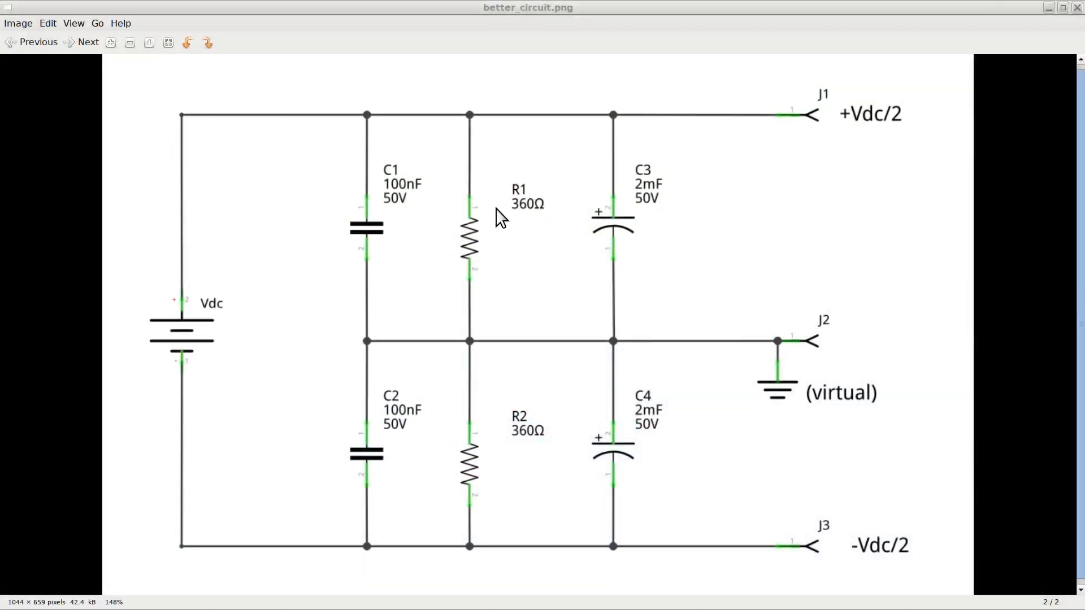
mouse_move(530, 530)
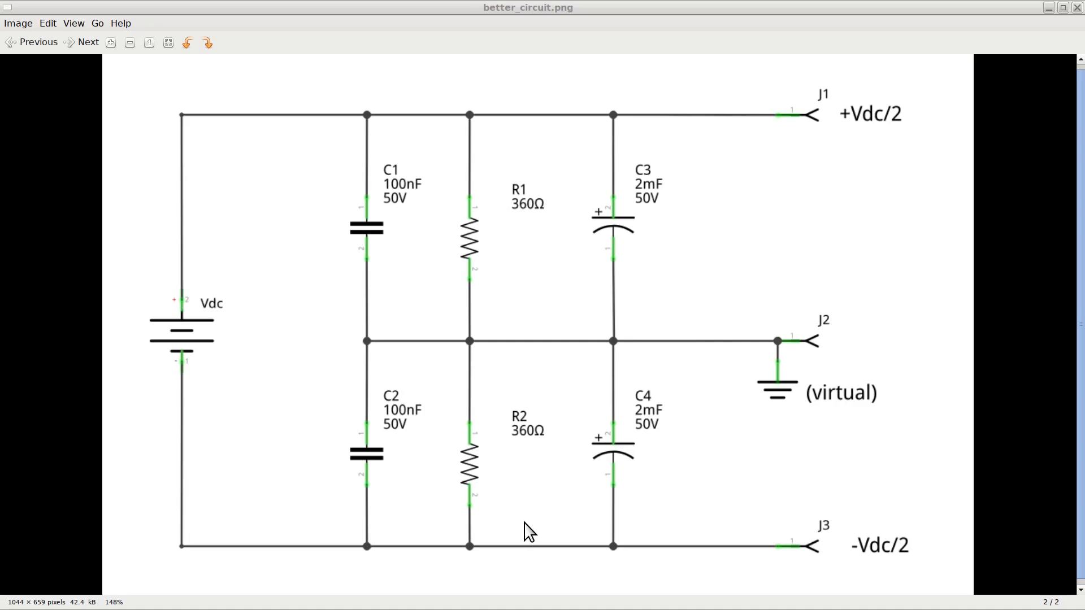
mouse_move(508, 293)
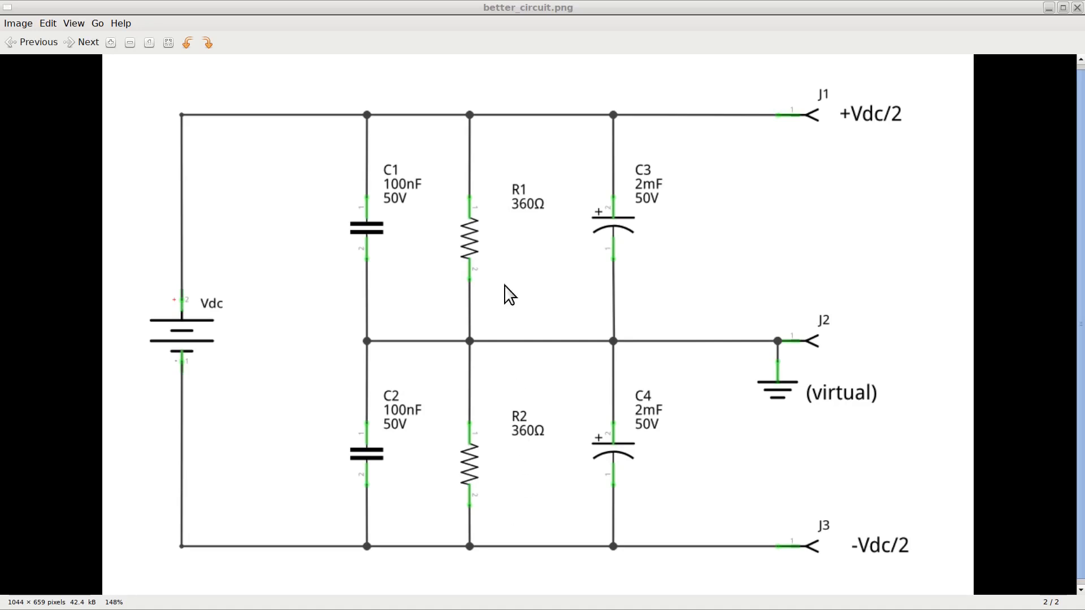
mouse_move(550, 543)
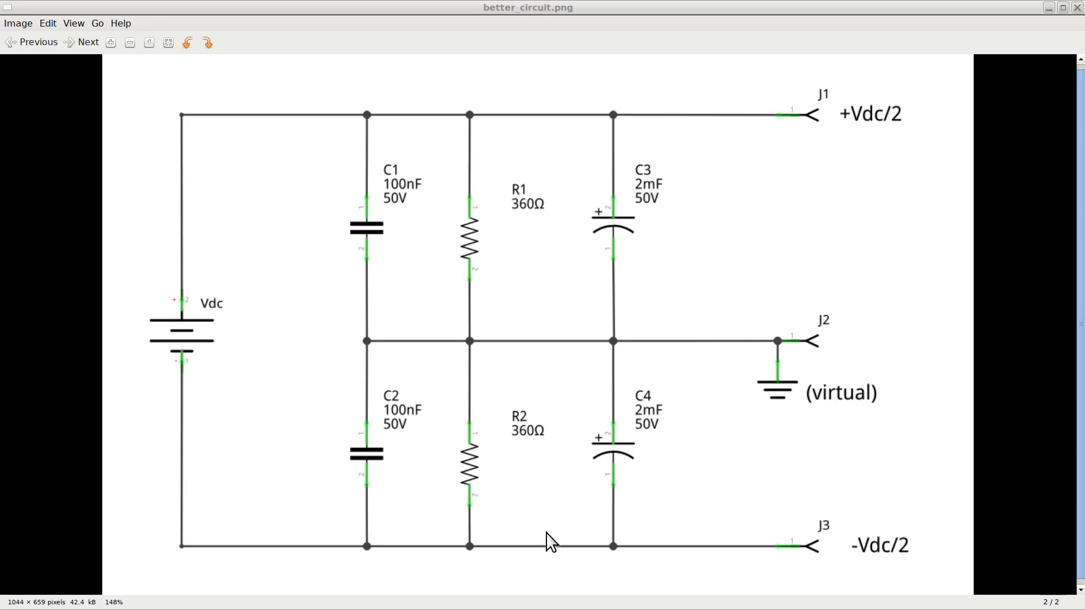
mouse_move(508, 401)
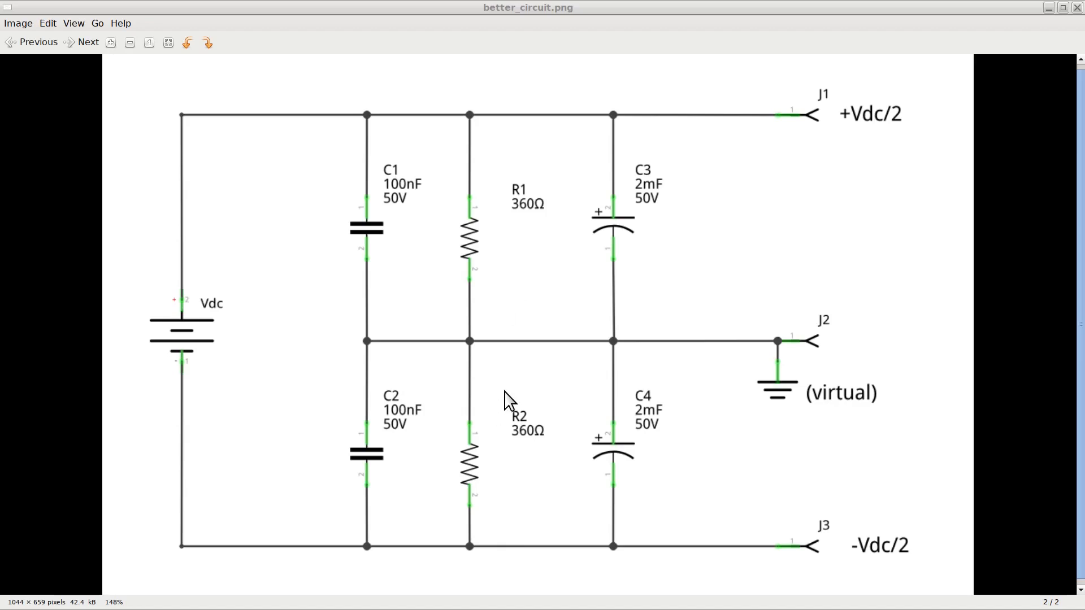
mouse_move(611, 478)
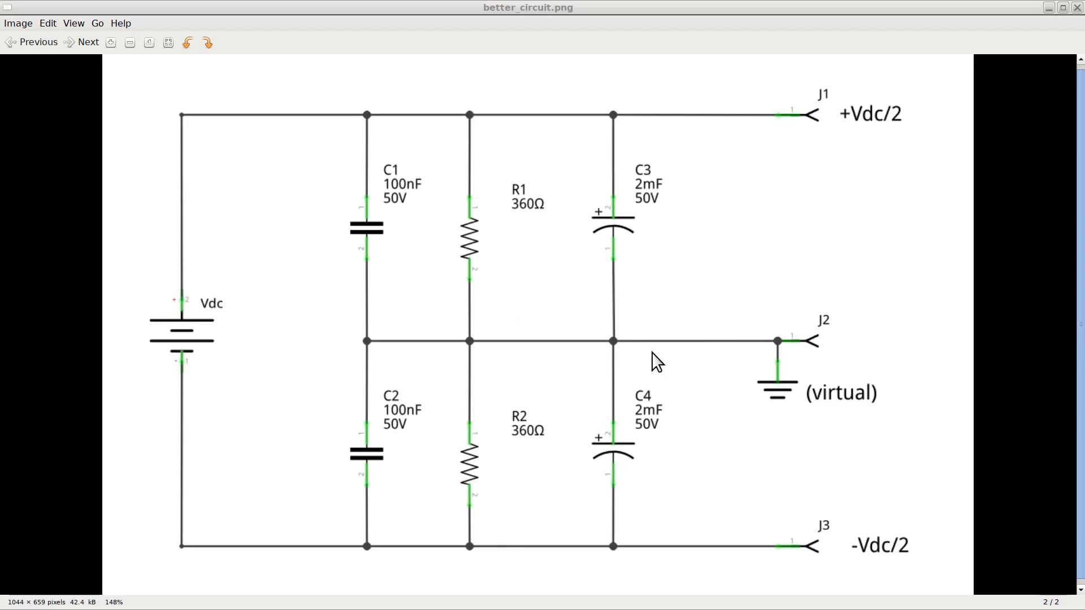
mouse_move(743, 357)
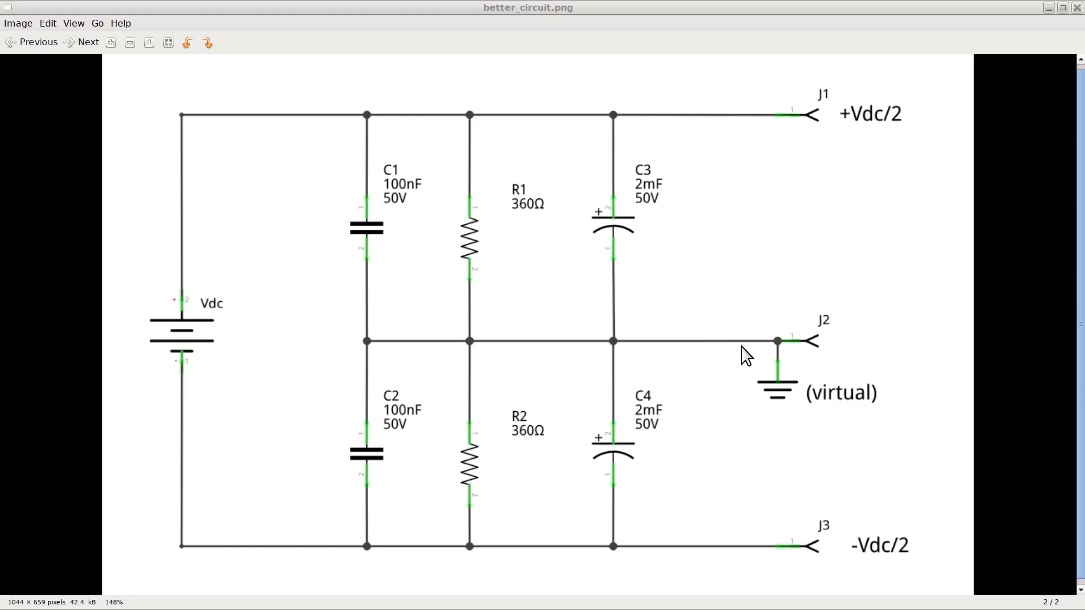
mouse_move(421, 353)
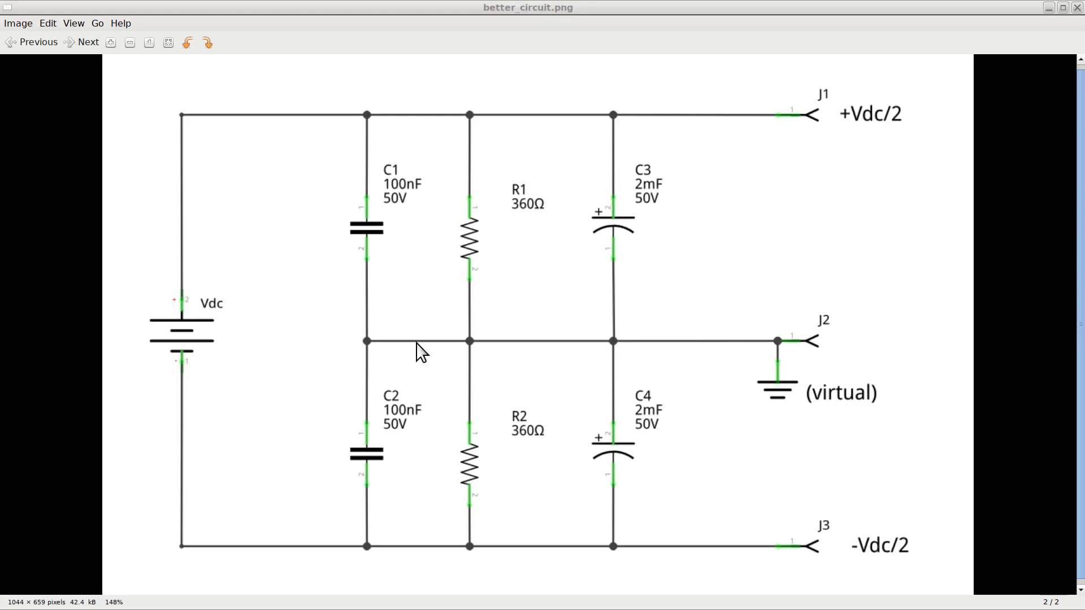
mouse_move(395, 415)
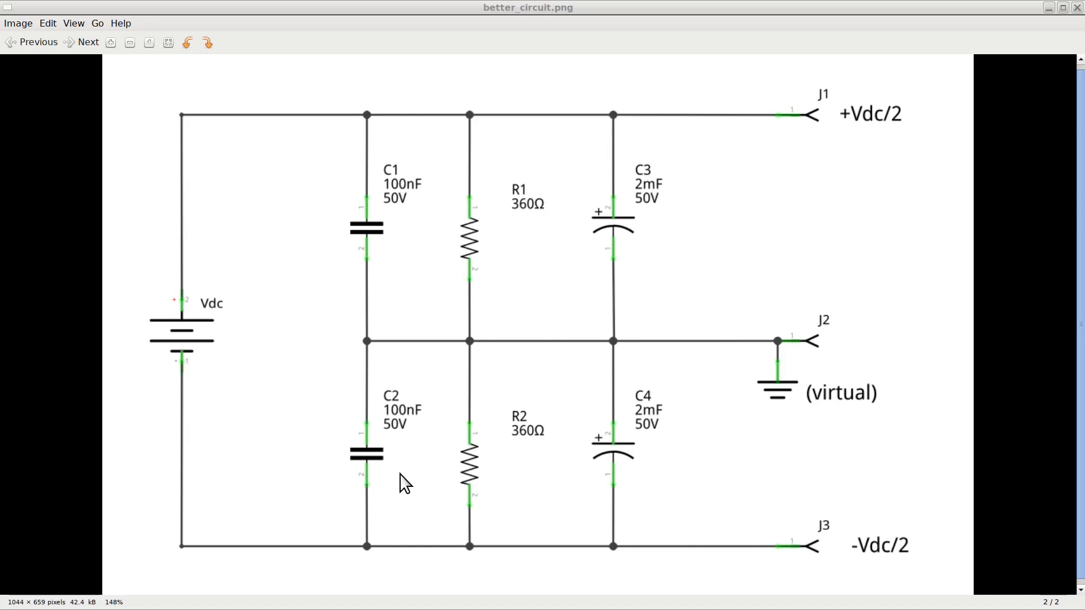
mouse_move(318, 525)
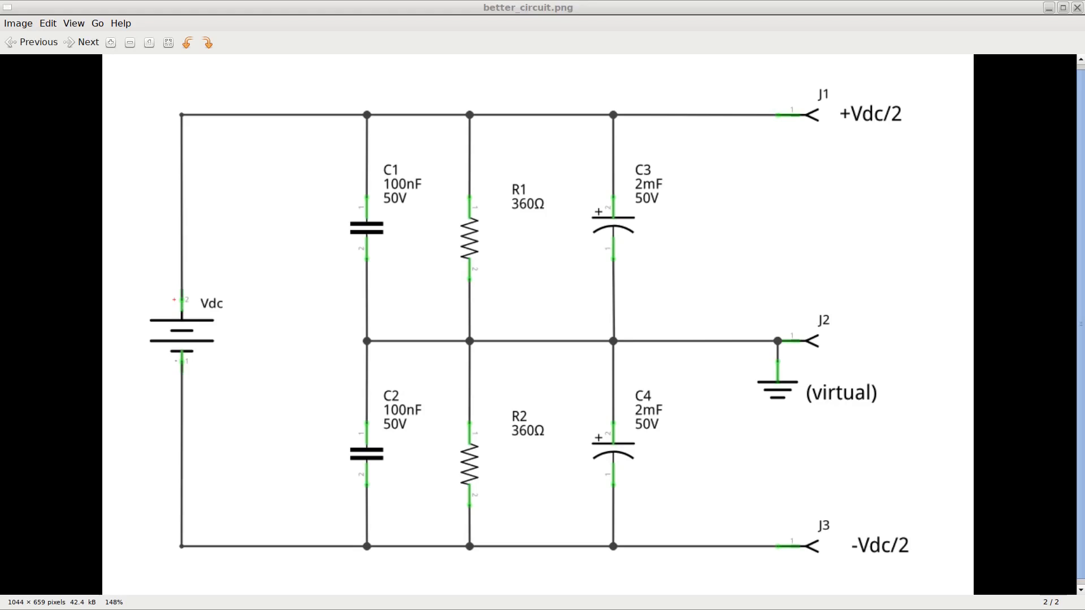
mouse_move(358, 575)
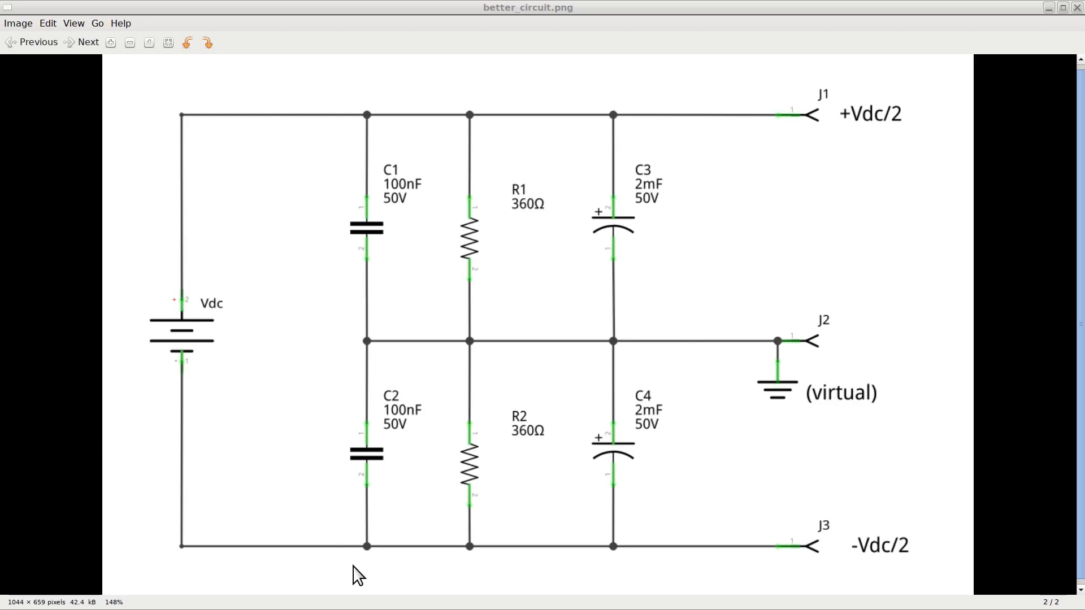
mouse_move(488, 498)
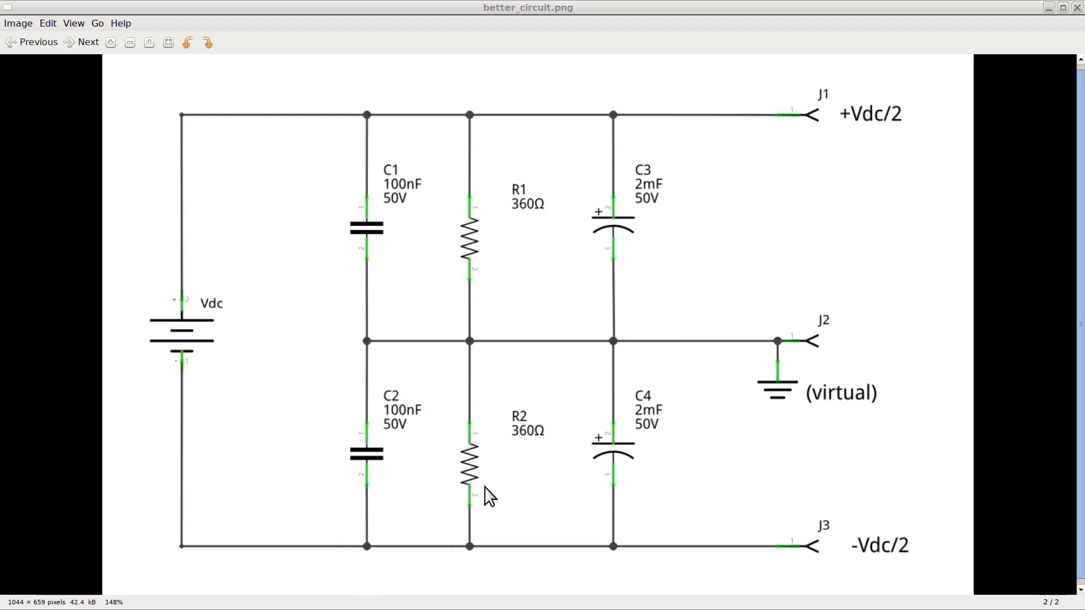
mouse_move(516, 92)
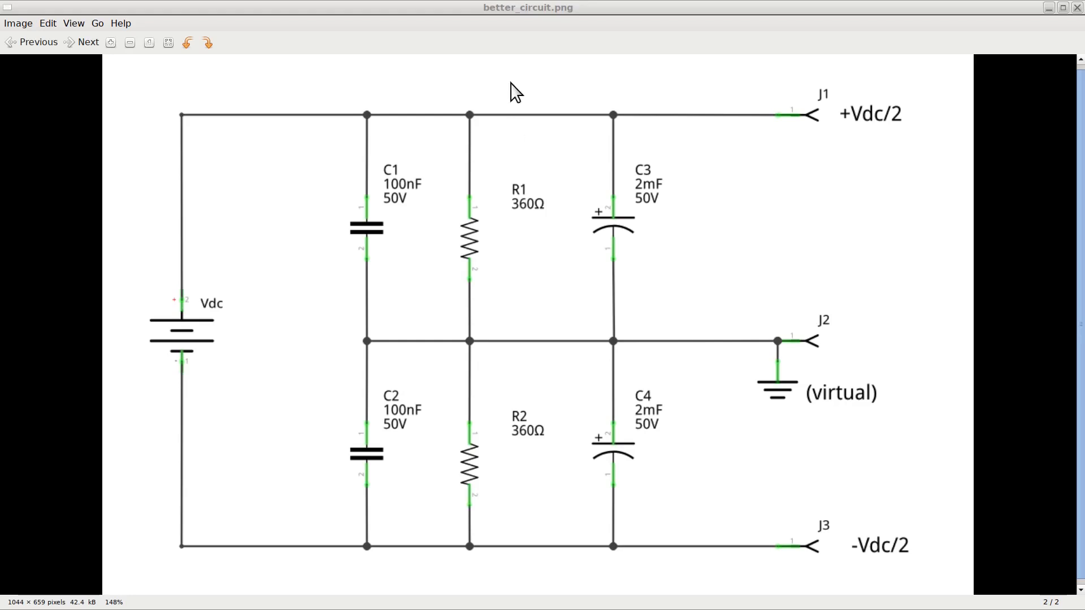
mouse_move(442, 574)
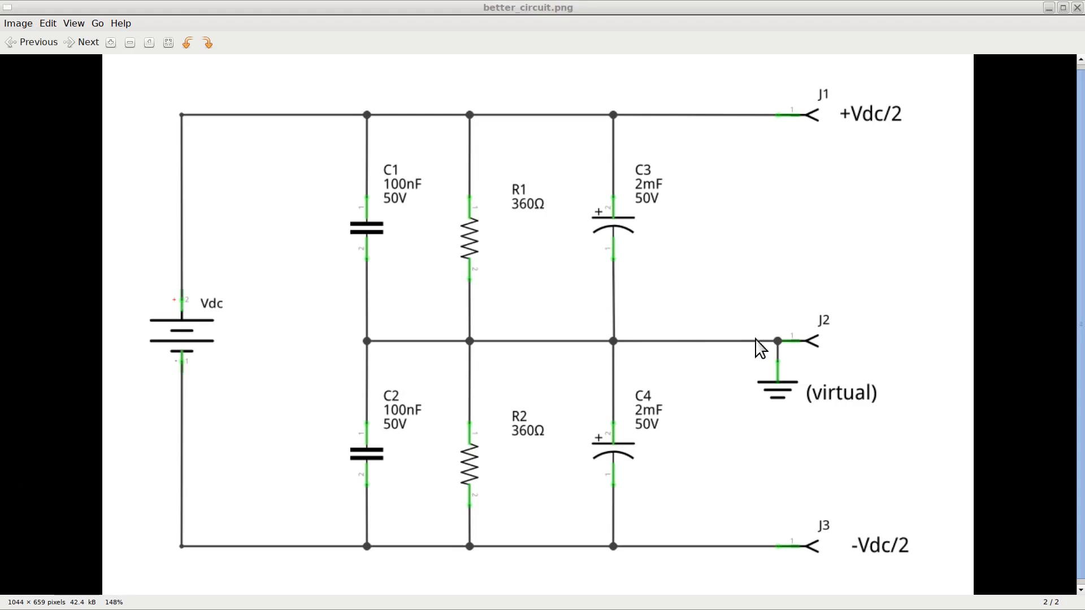
mouse_move(753, 381)
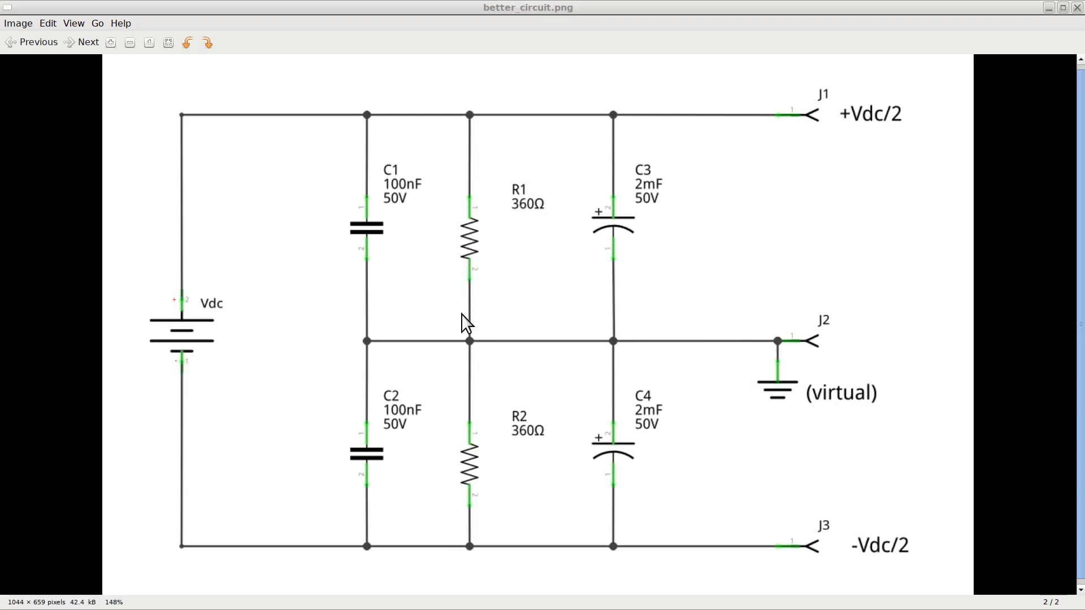
mouse_move(474, 355)
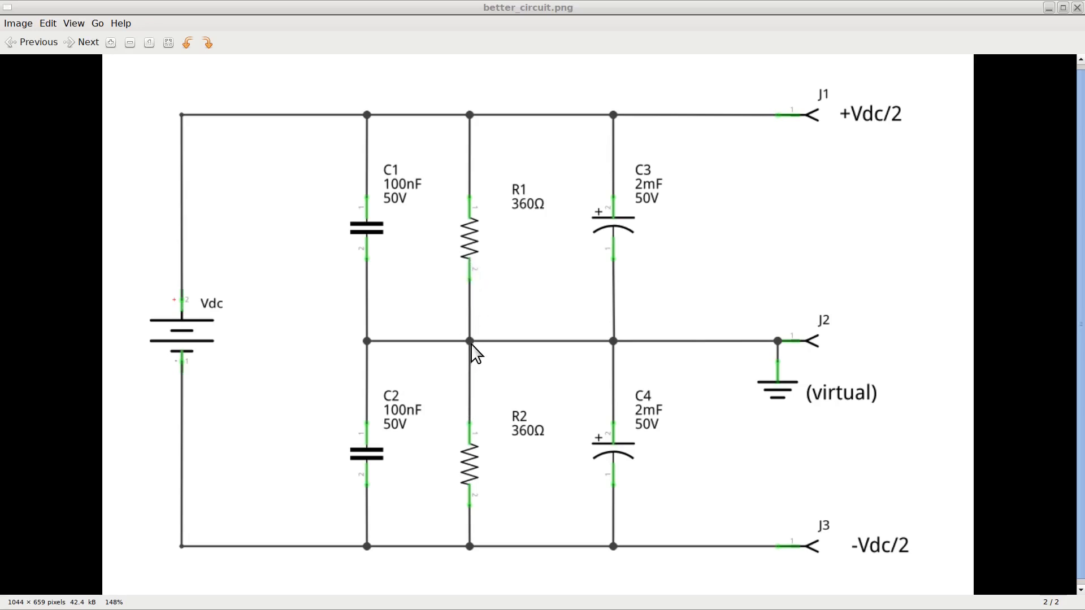
mouse_move(521, 349)
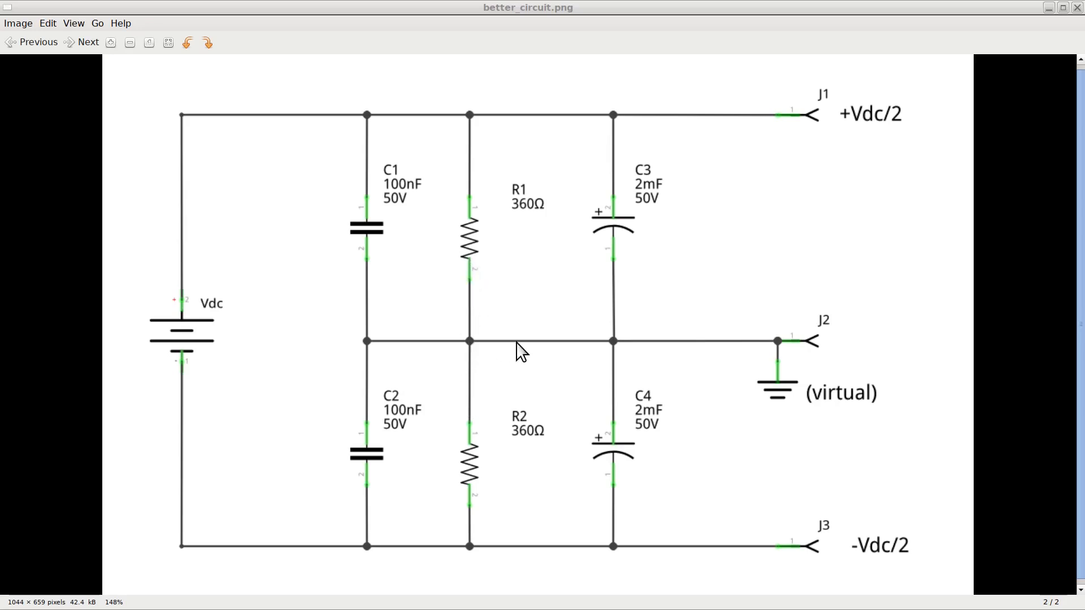
mouse_move(754, 136)
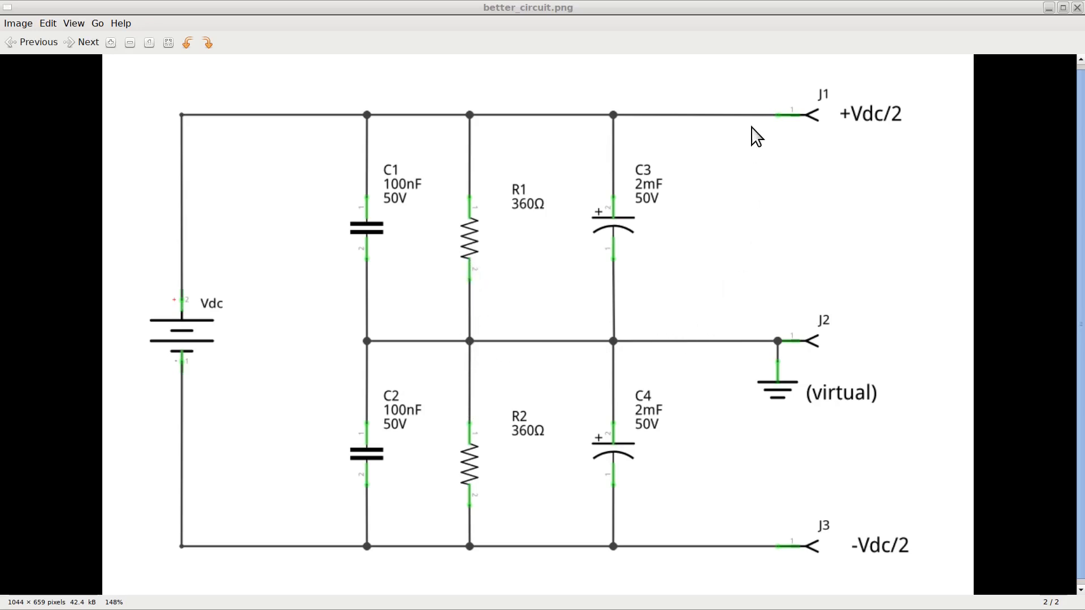
mouse_move(188, 384)
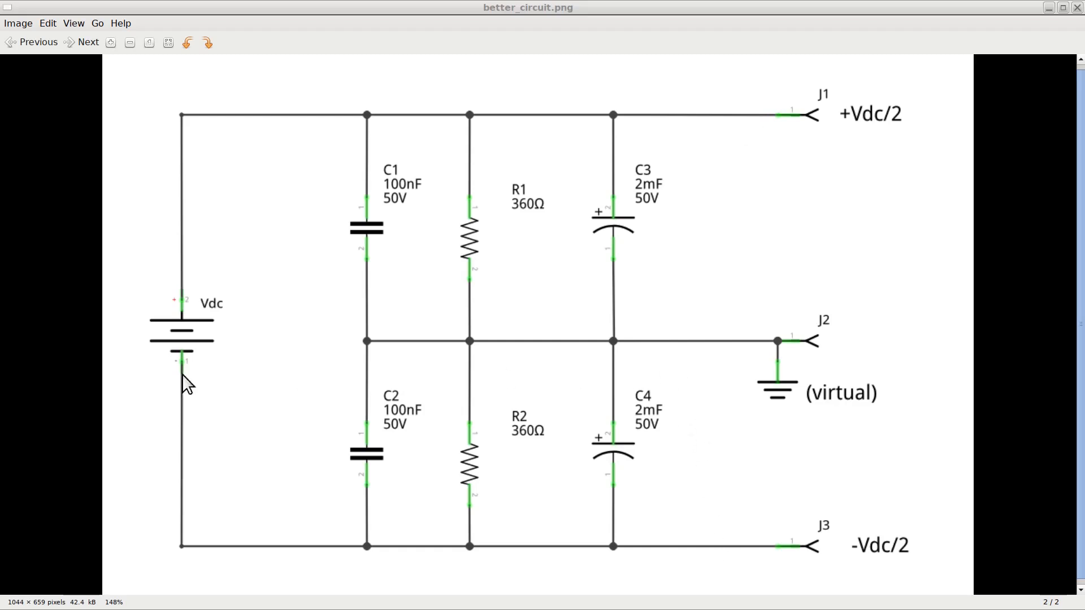